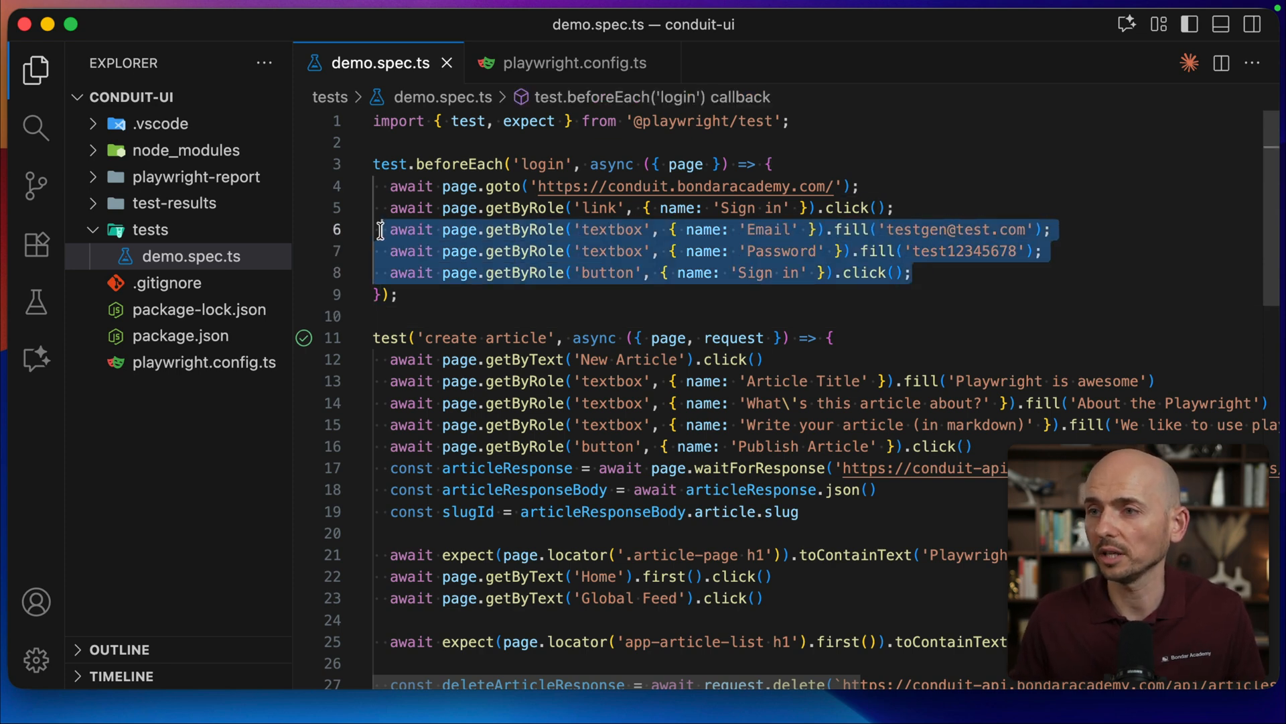
Run demo.spec.ts from the Testing view and watch both Conduit tests pass.
scroll(down, 3)
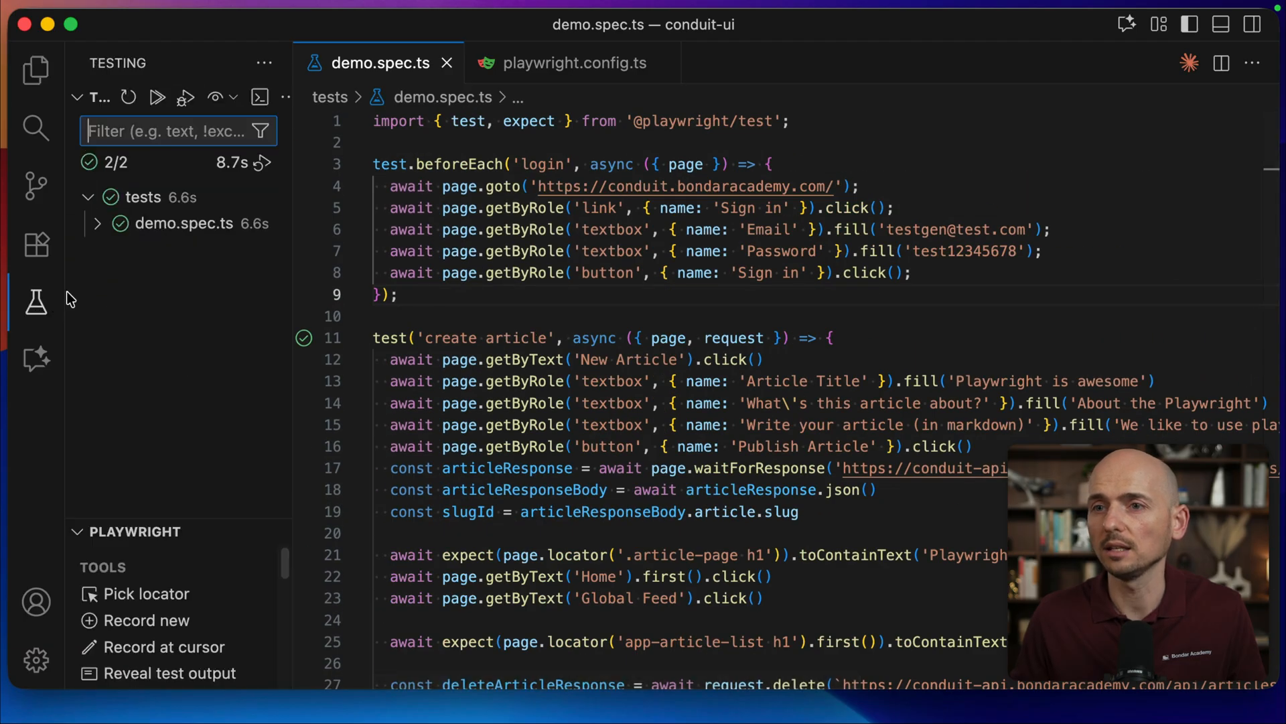
click(157, 96)
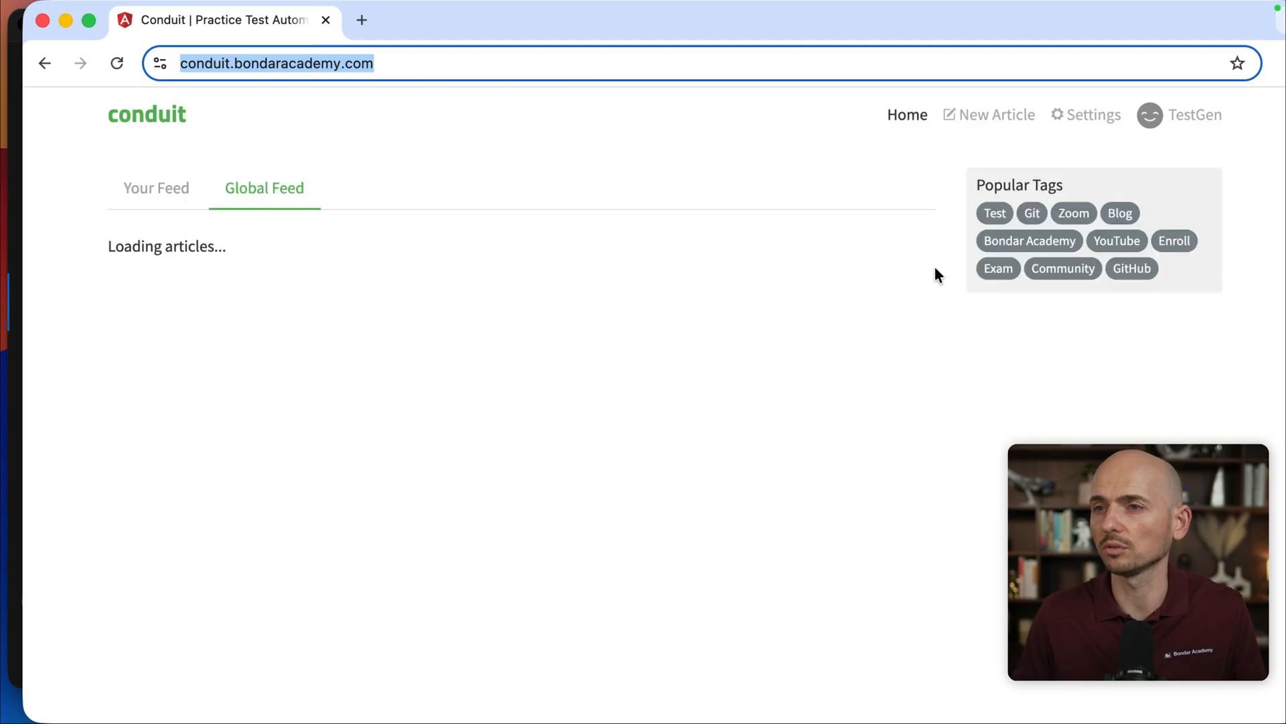
click(117, 63)
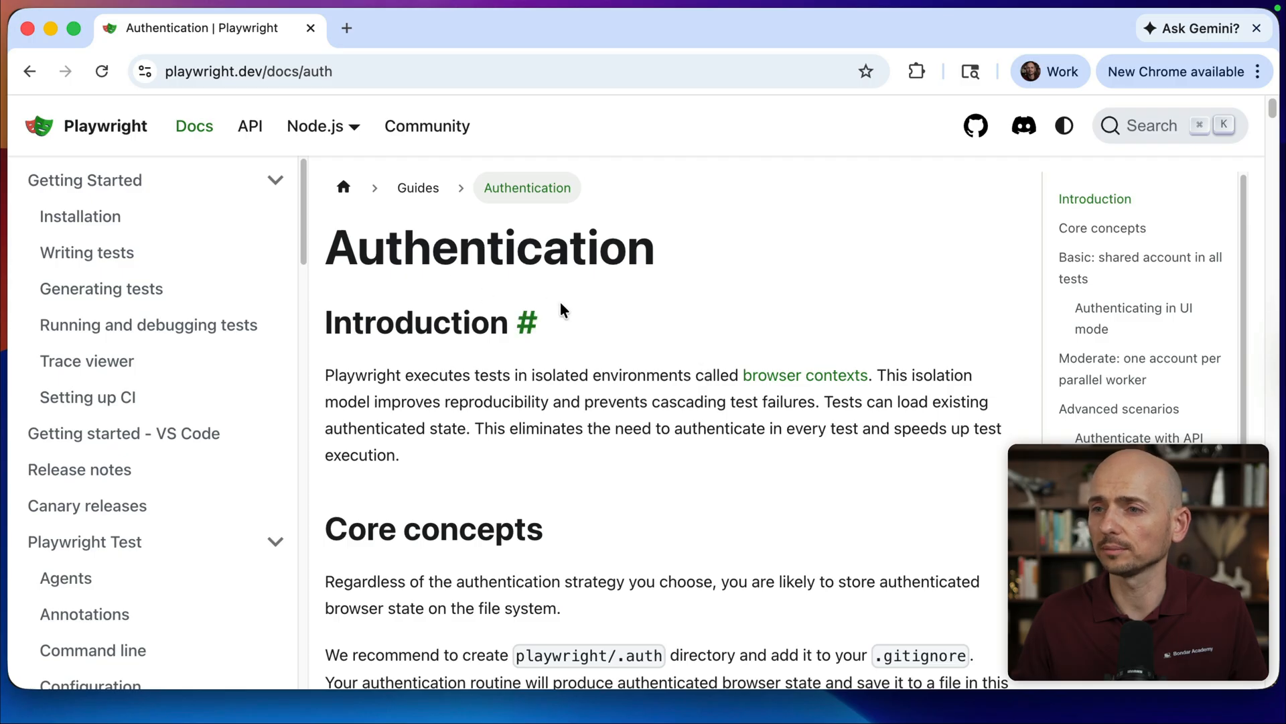
Scroll the Playwright auth guide down to 'Basic: shared account in all tests'.
scroll(down, 3)
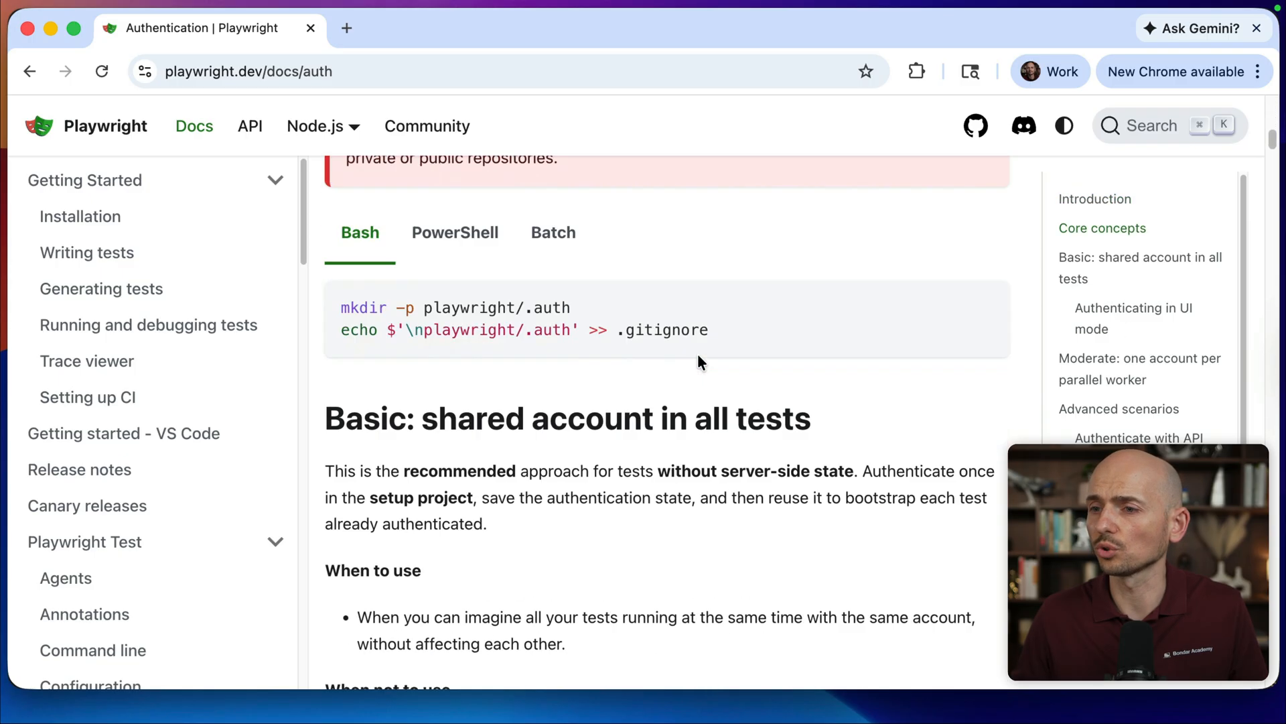
scroll(down, 3)
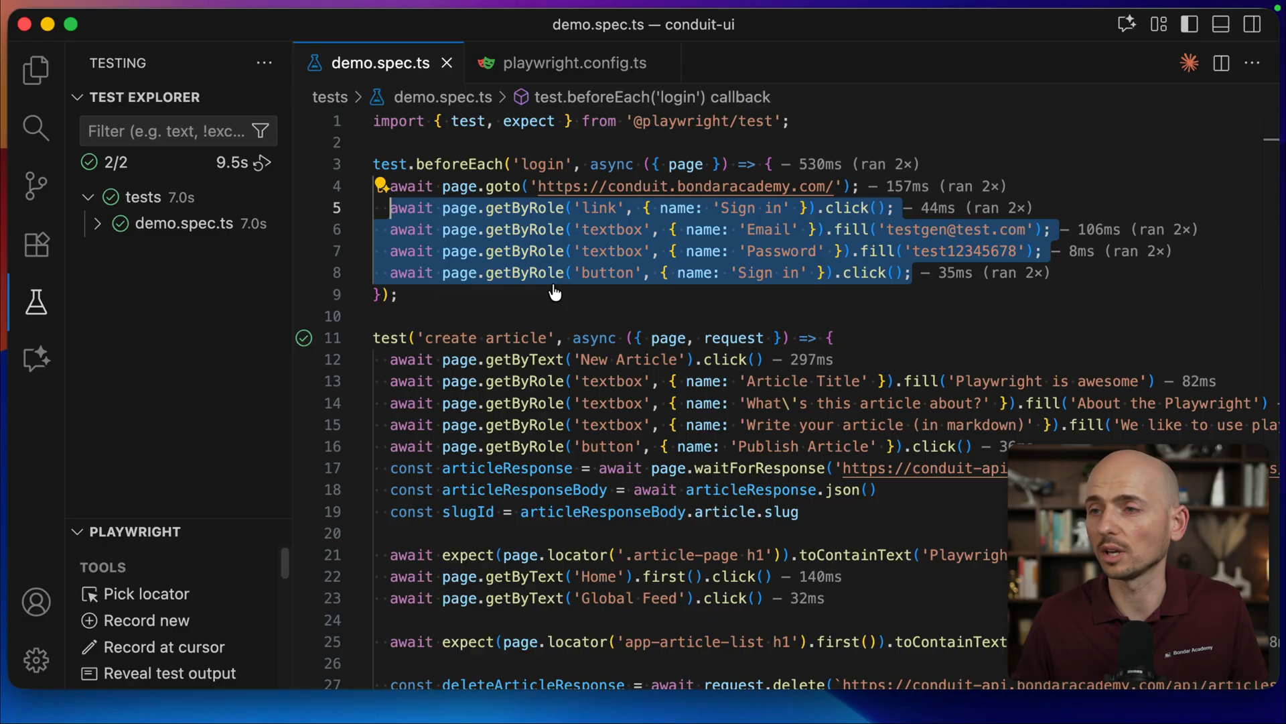
Create a new file auth.setup.ts in the tests folder.
click(36, 70)
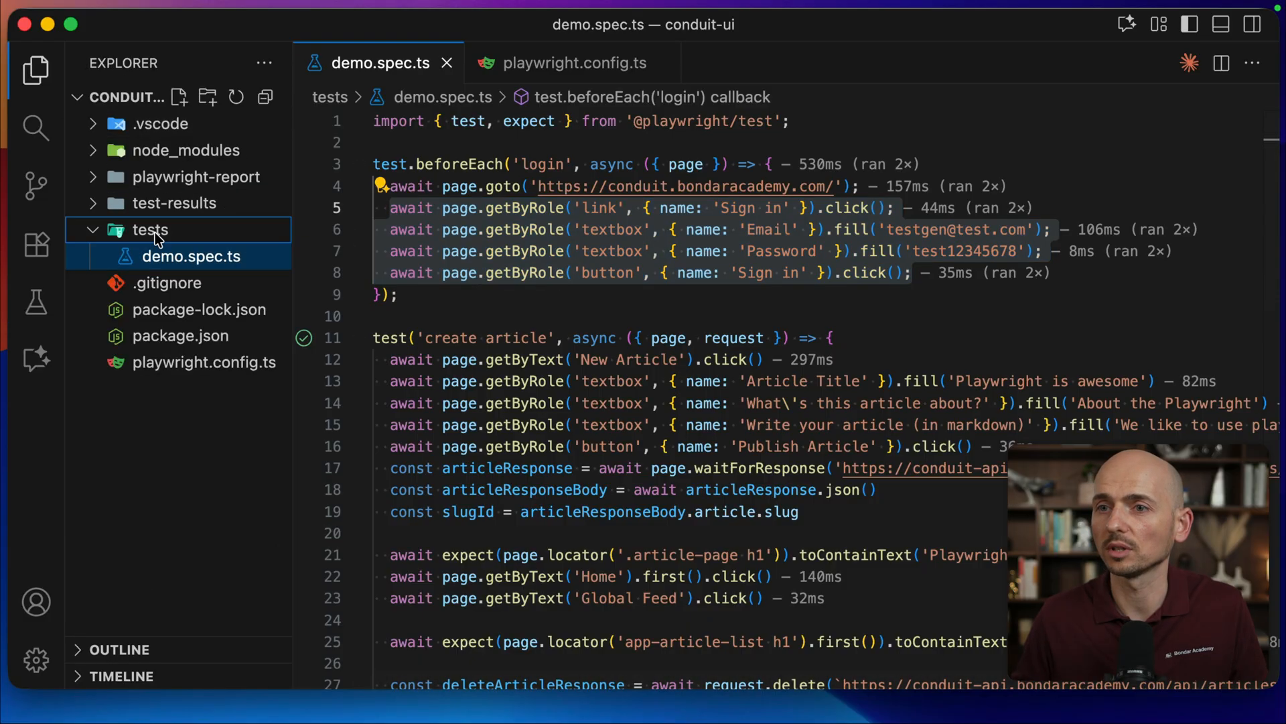
click(179, 96)
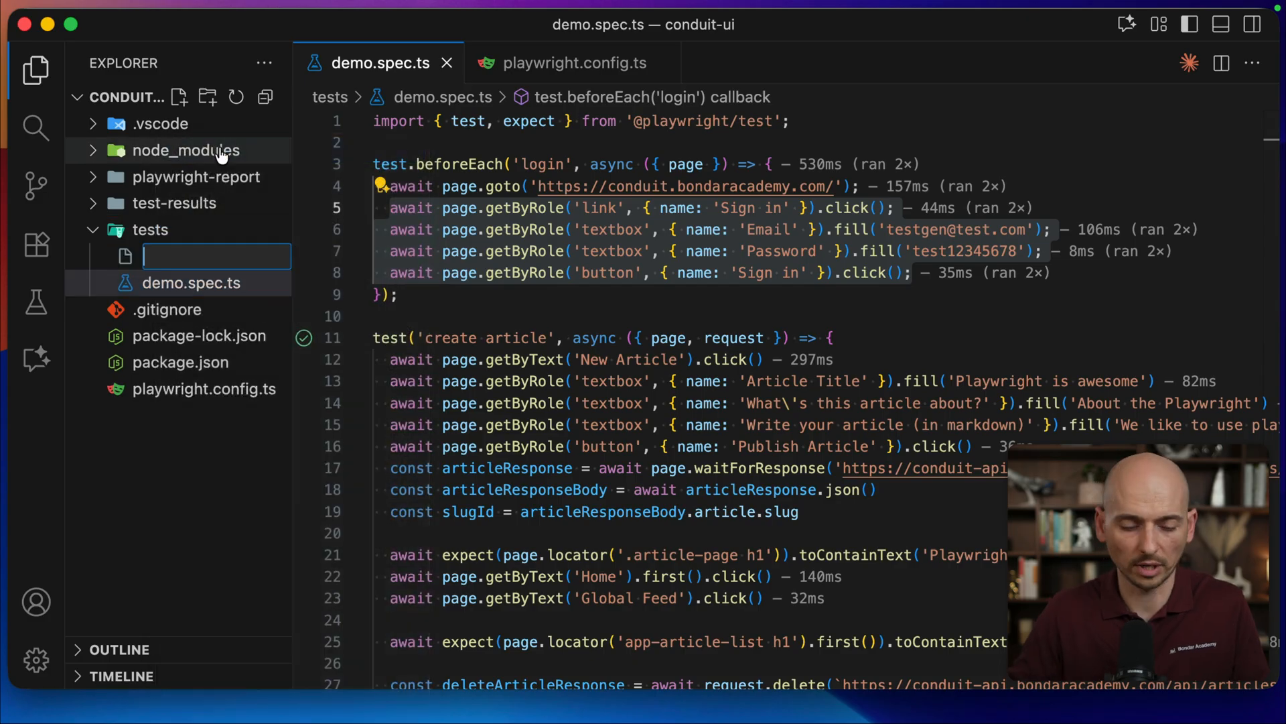
text(auth.set)
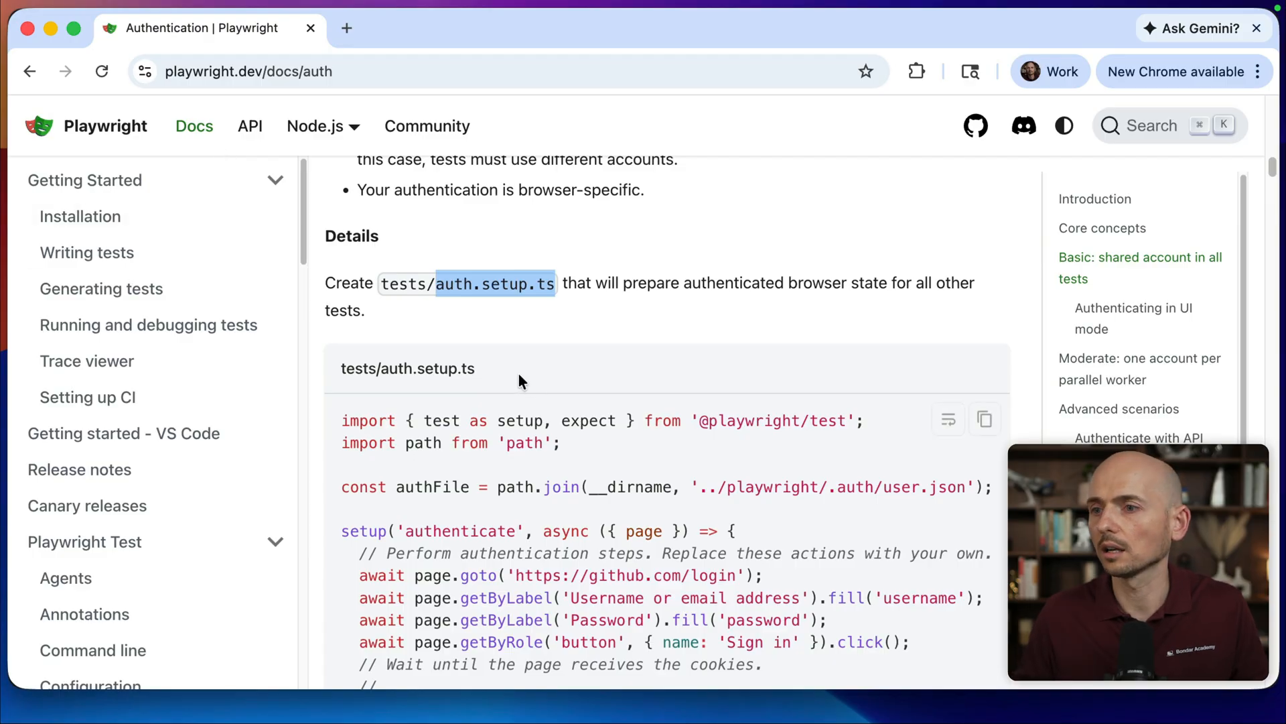
Add the 'test as setup, expect' import and the authFile path to user.json.
scroll(down, 3)
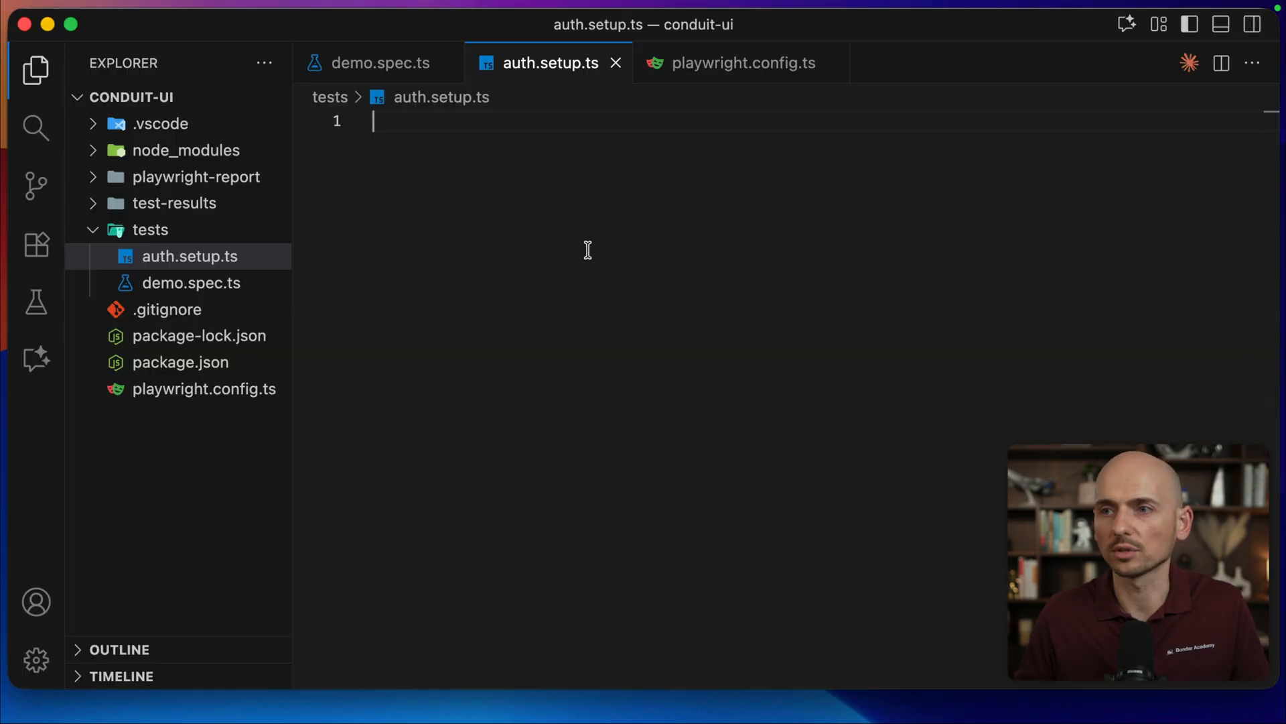
text(import { test as setup, expect } from '@playwright/test';)
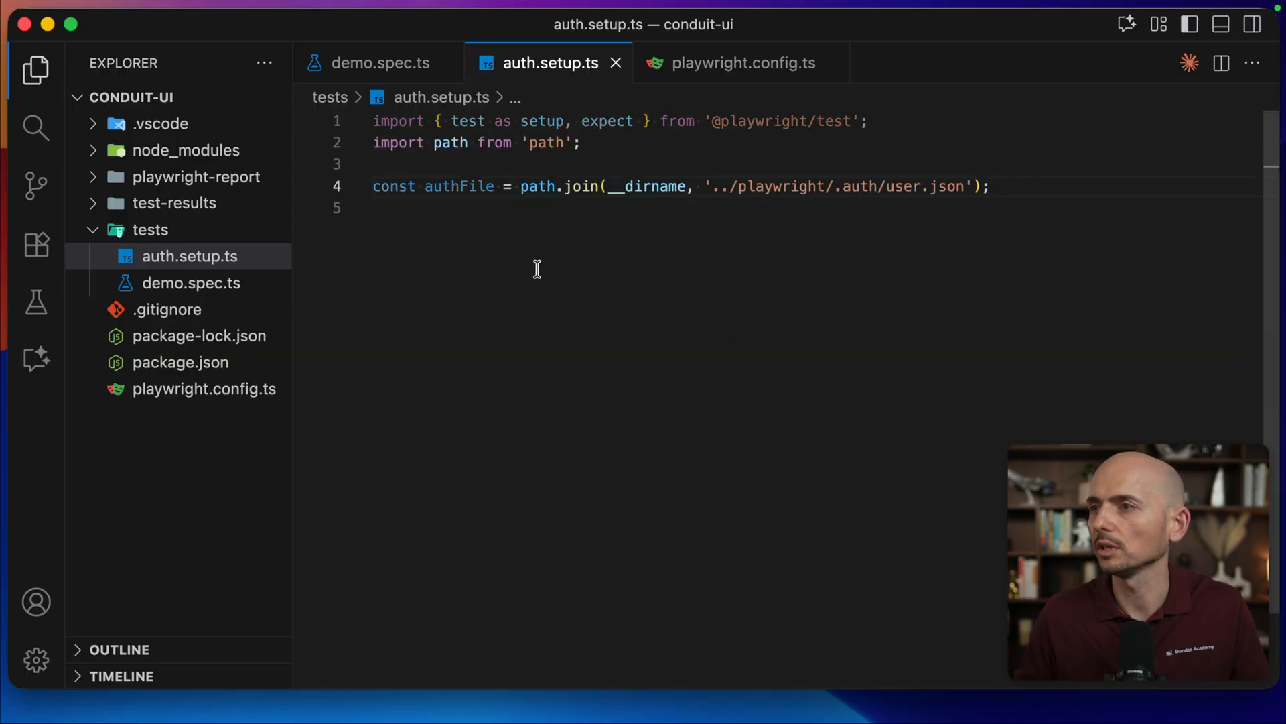
drag(372, 120, 579, 142)
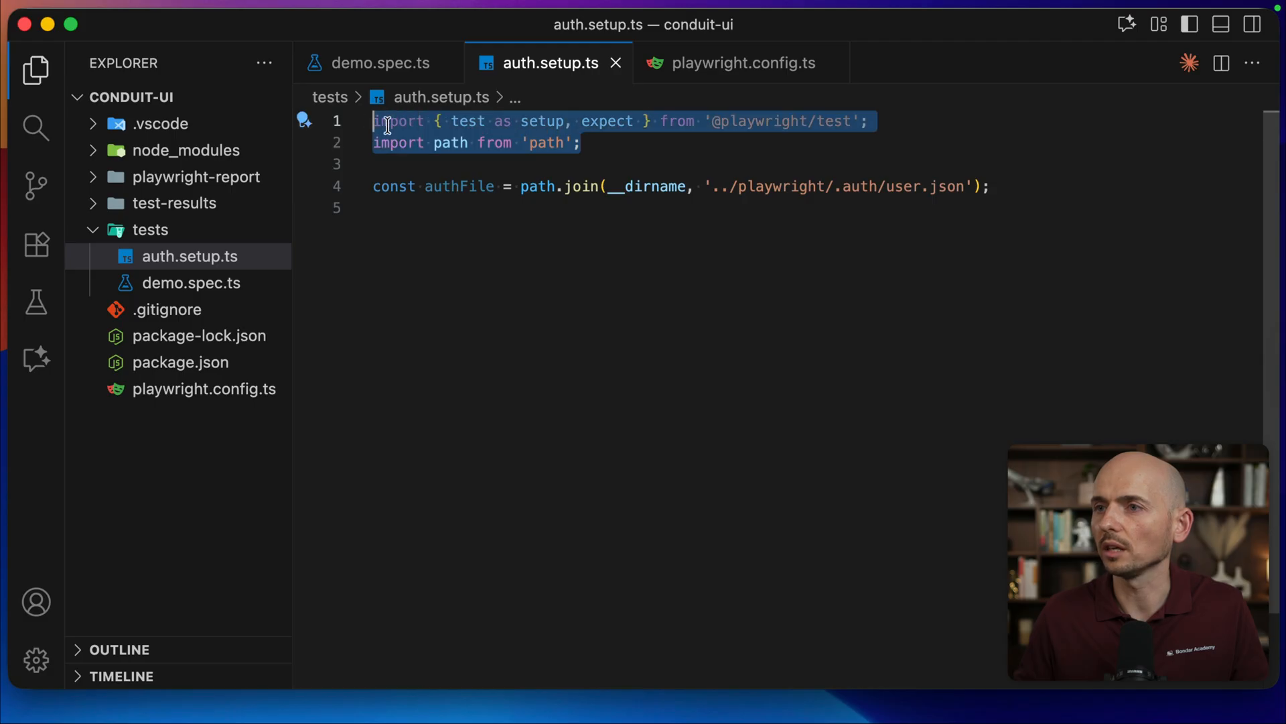
double_click(542, 120)
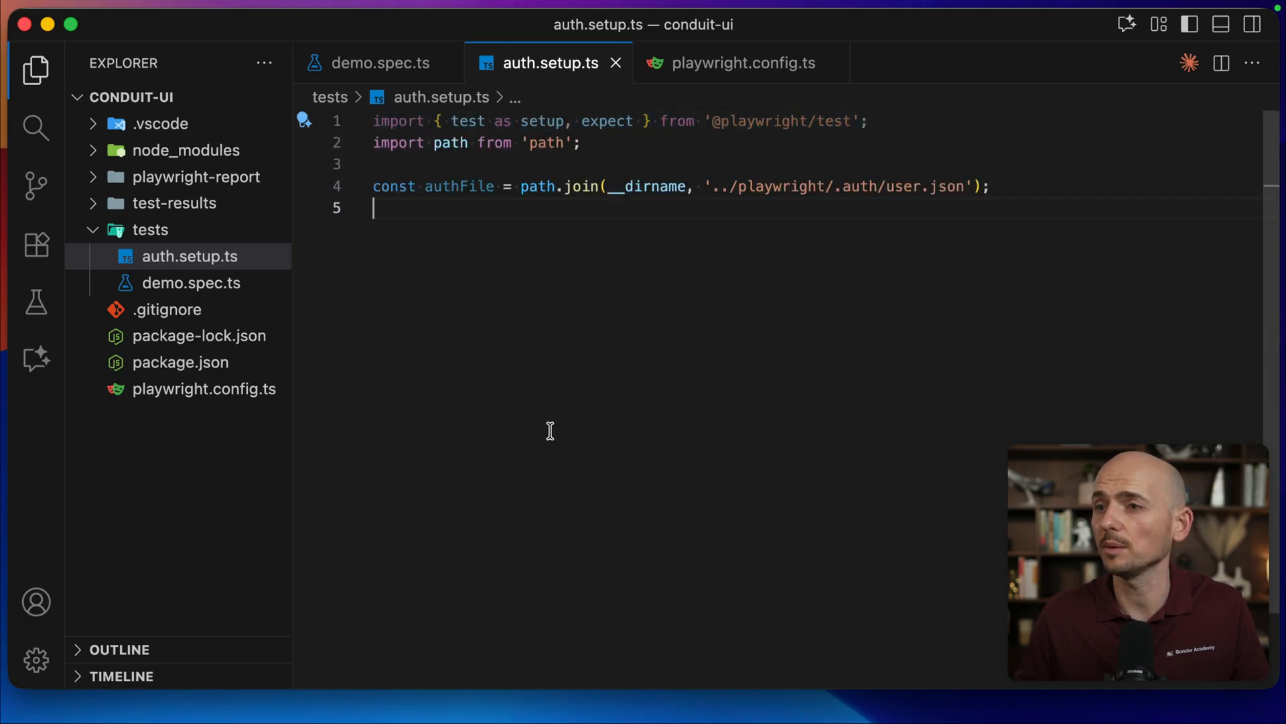
drag(836, 186, 991, 186)
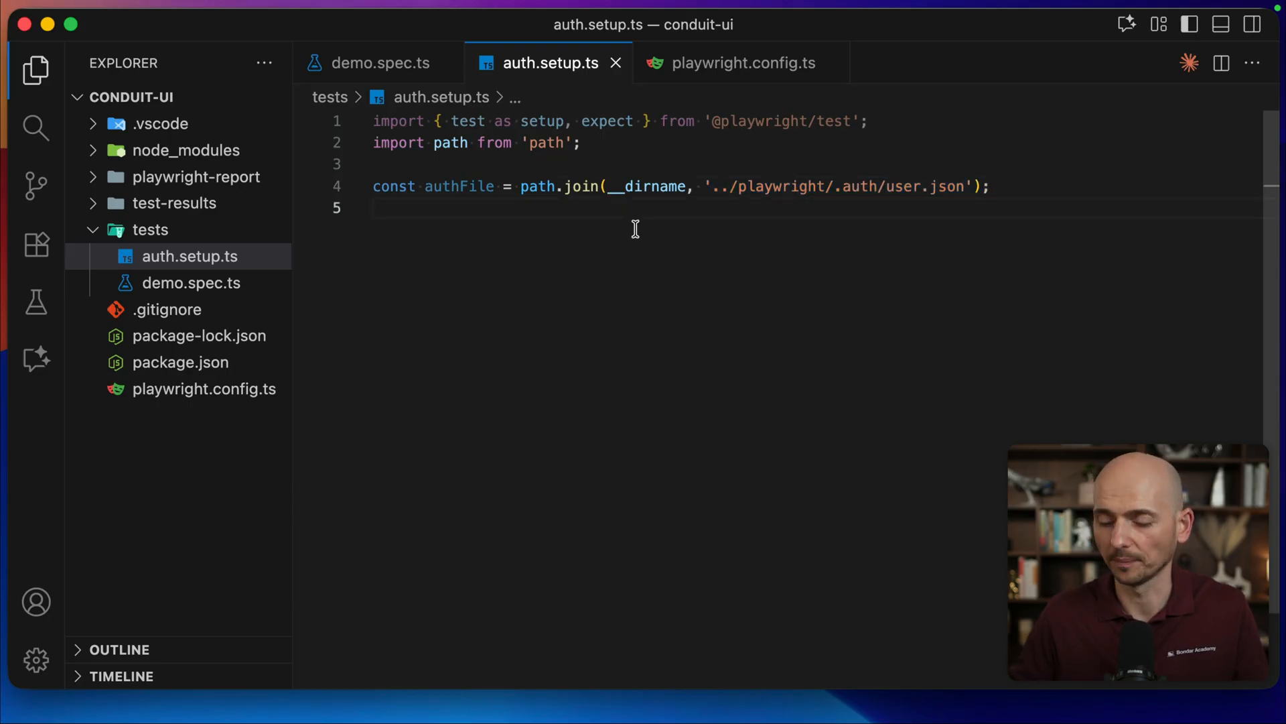
Declare setup('authentication', async ({ page }) => {}) below the authFile constant.
key(Enter)
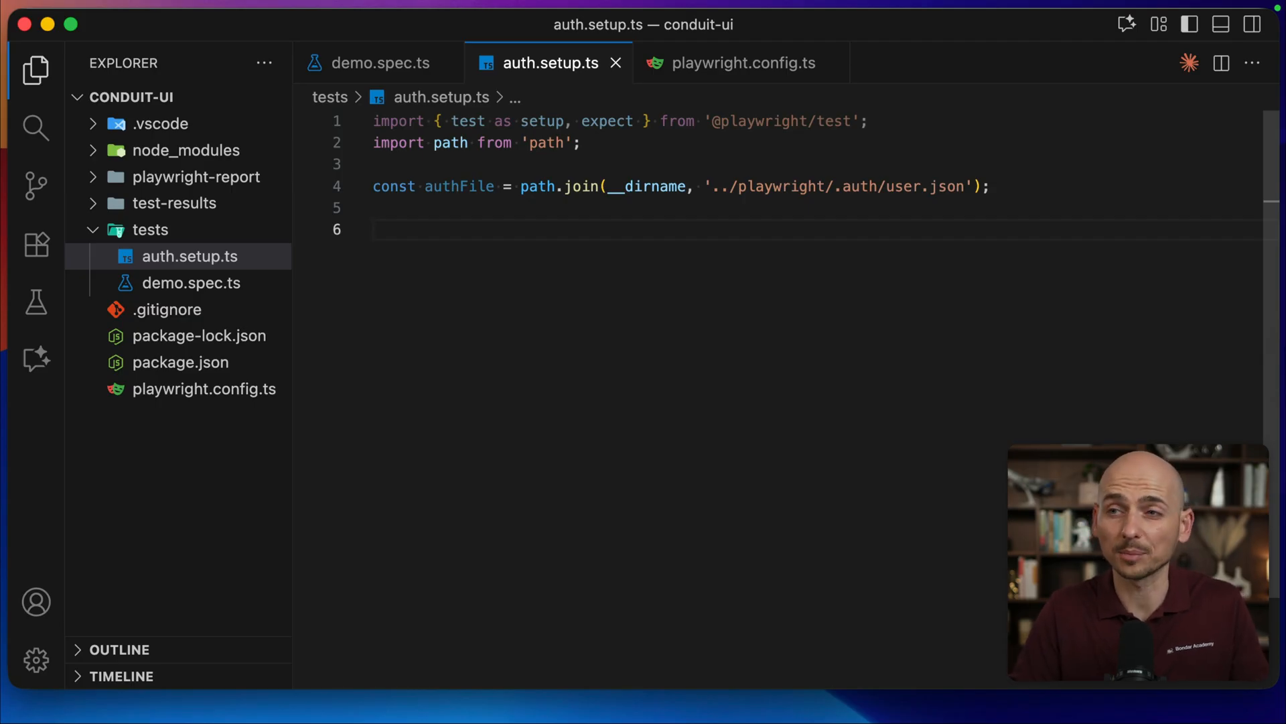
text(setup)
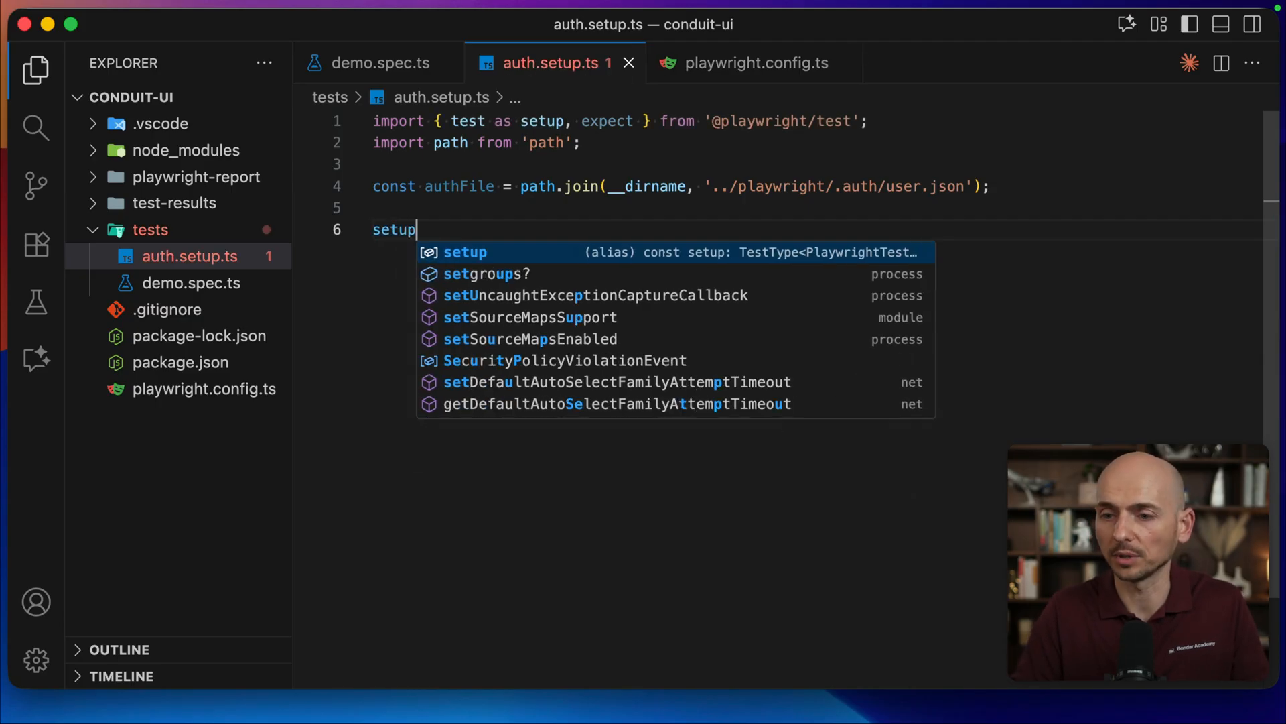
text(('authe')
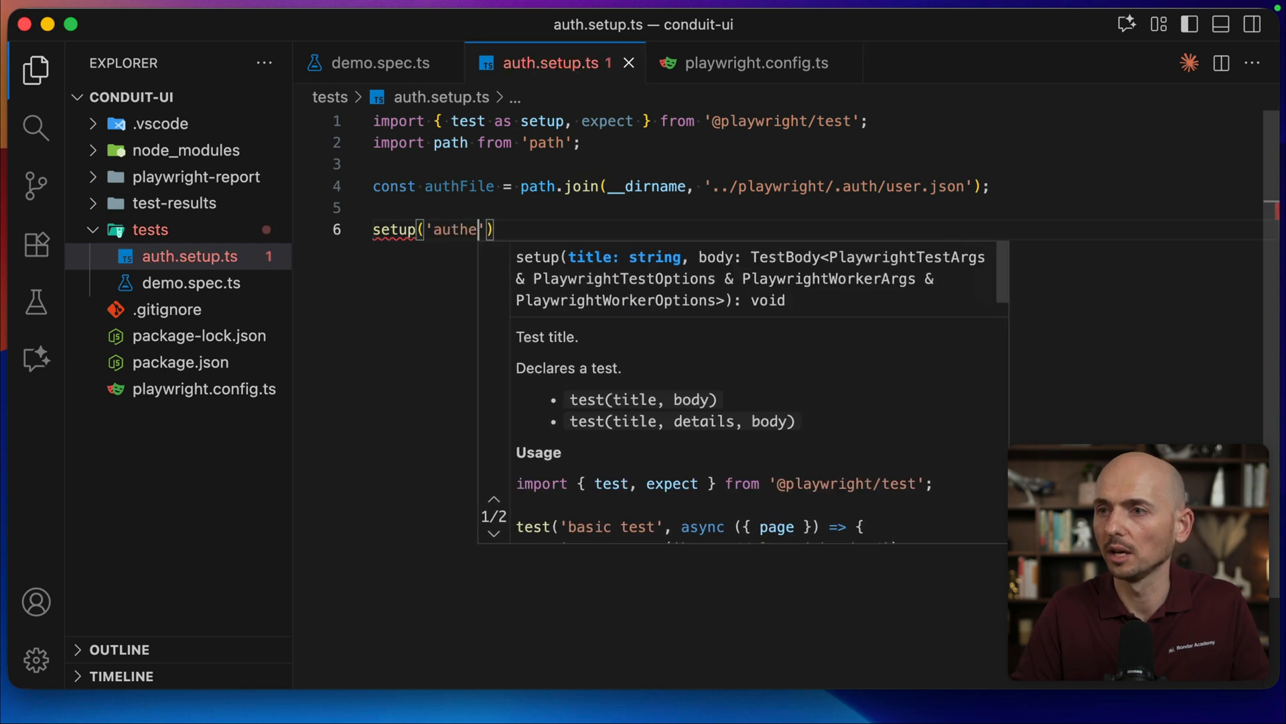
text(ntication)
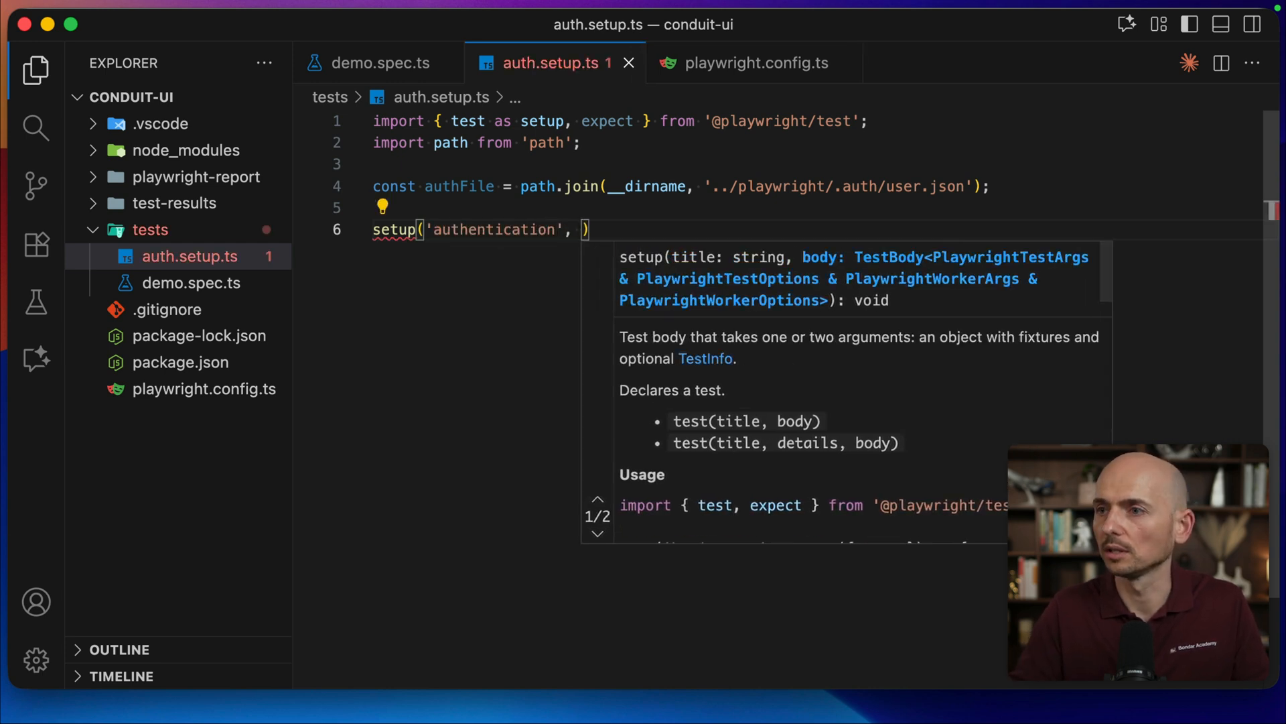
text(async(P)
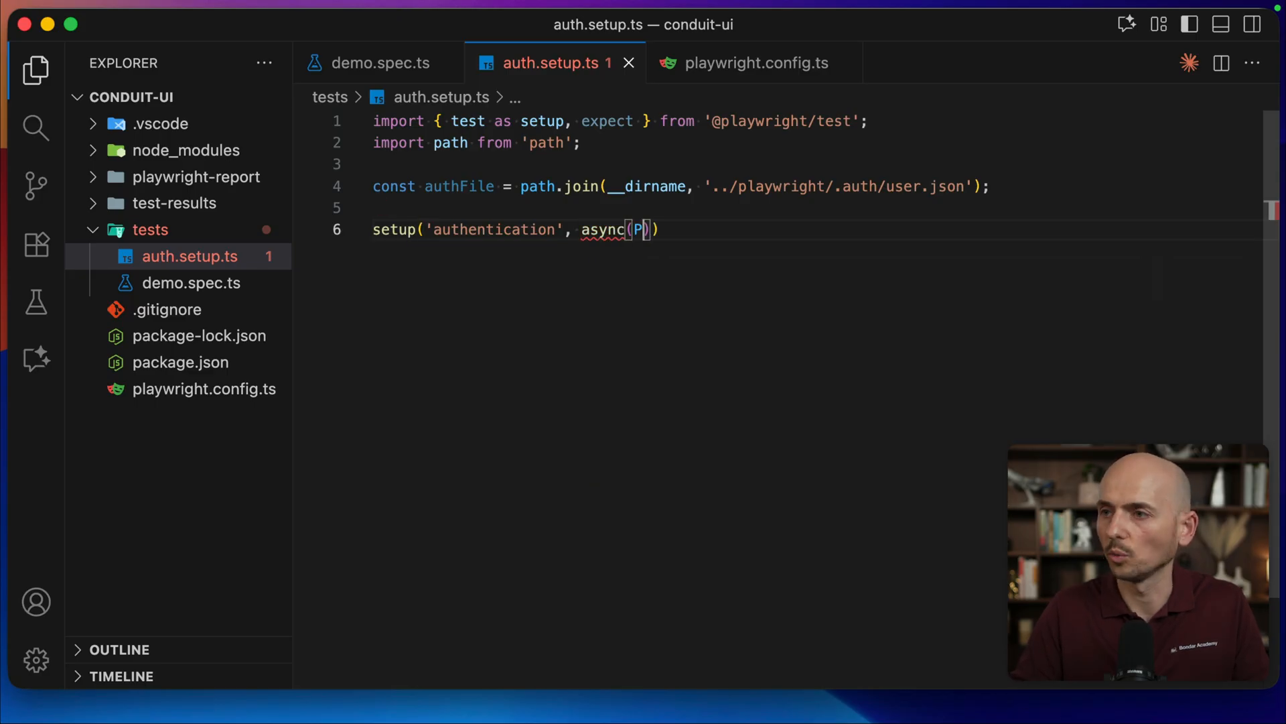
text(age})
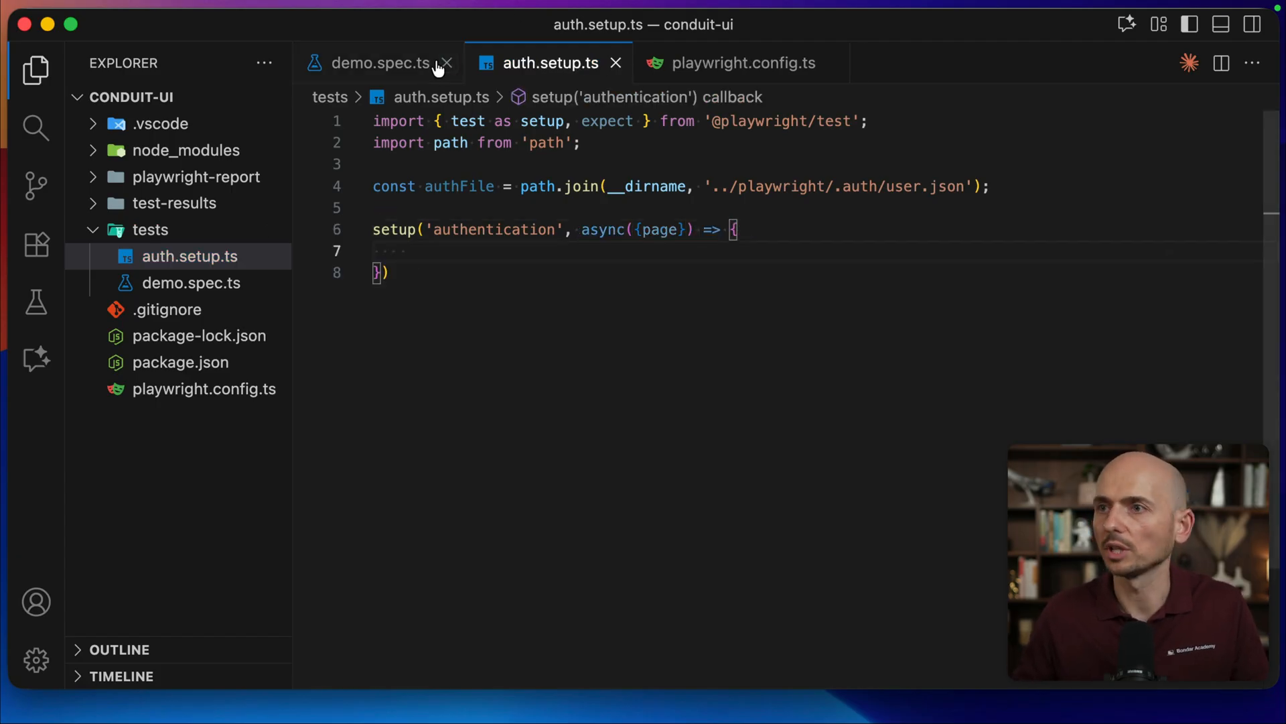
Copy demo.spec.ts login steps into the setup body and save storageState to authFile.
click(378, 62)
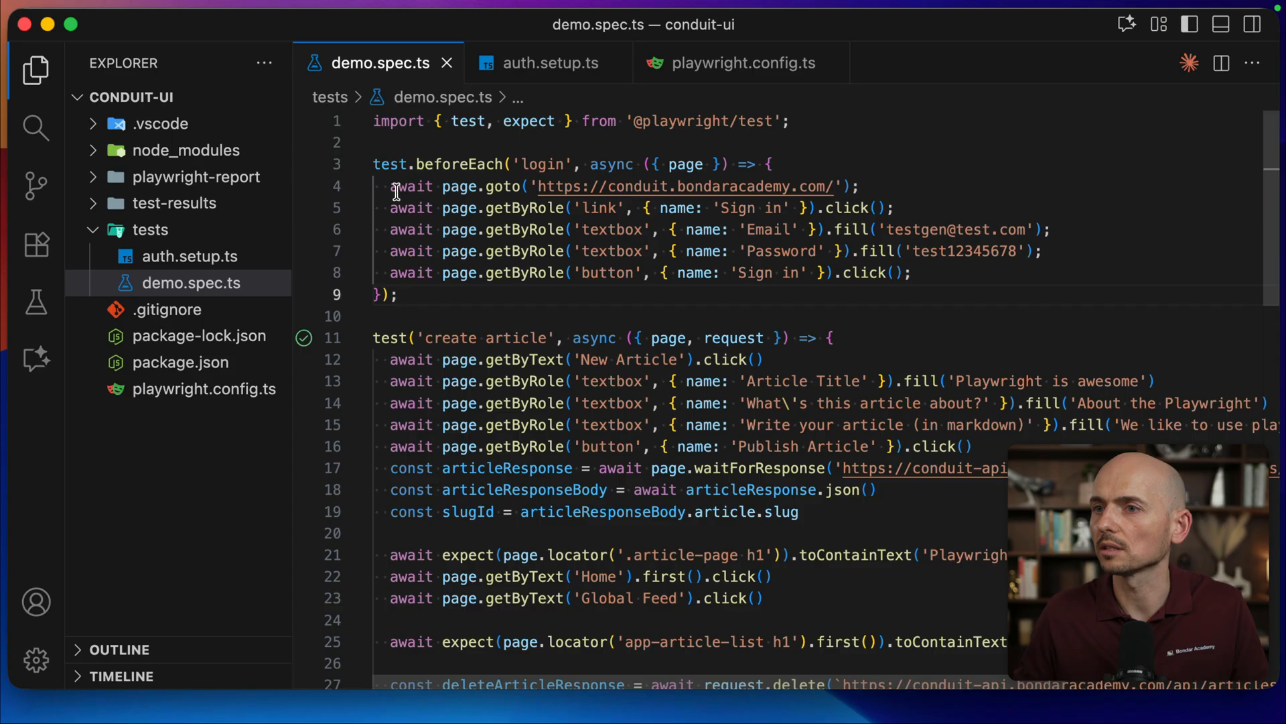
drag(392, 186, 910, 273)
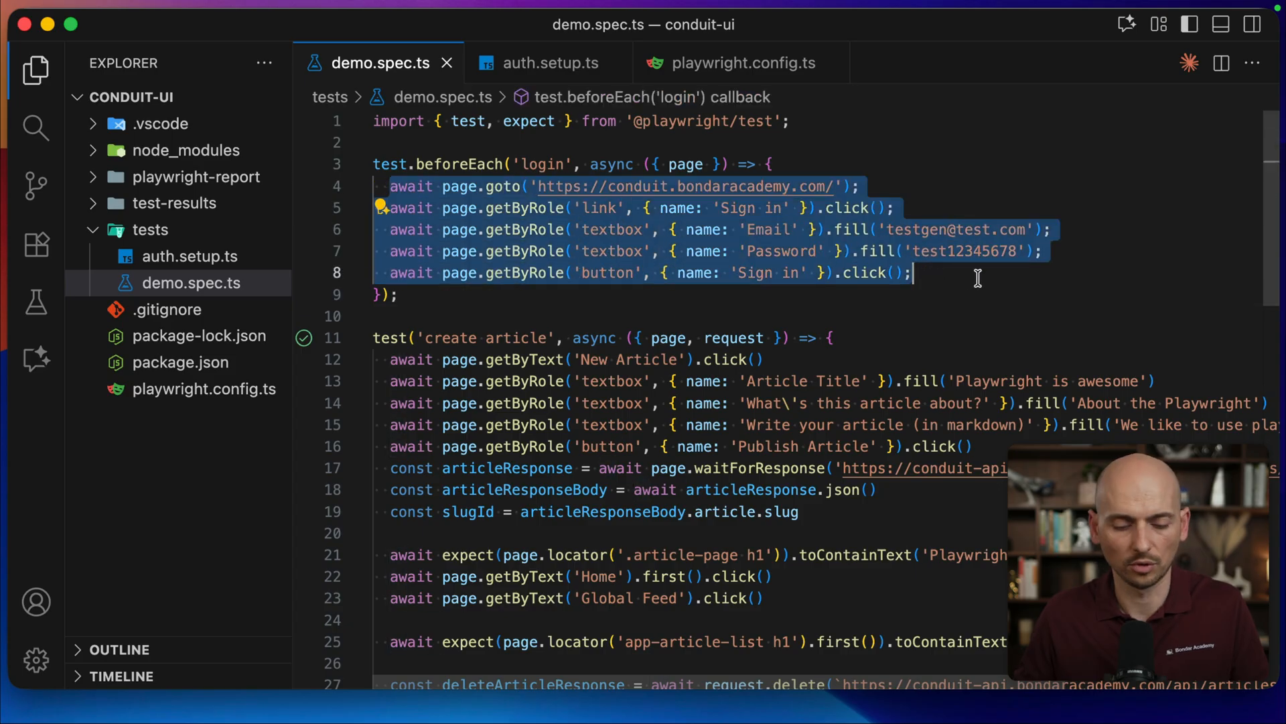
click(547, 62)
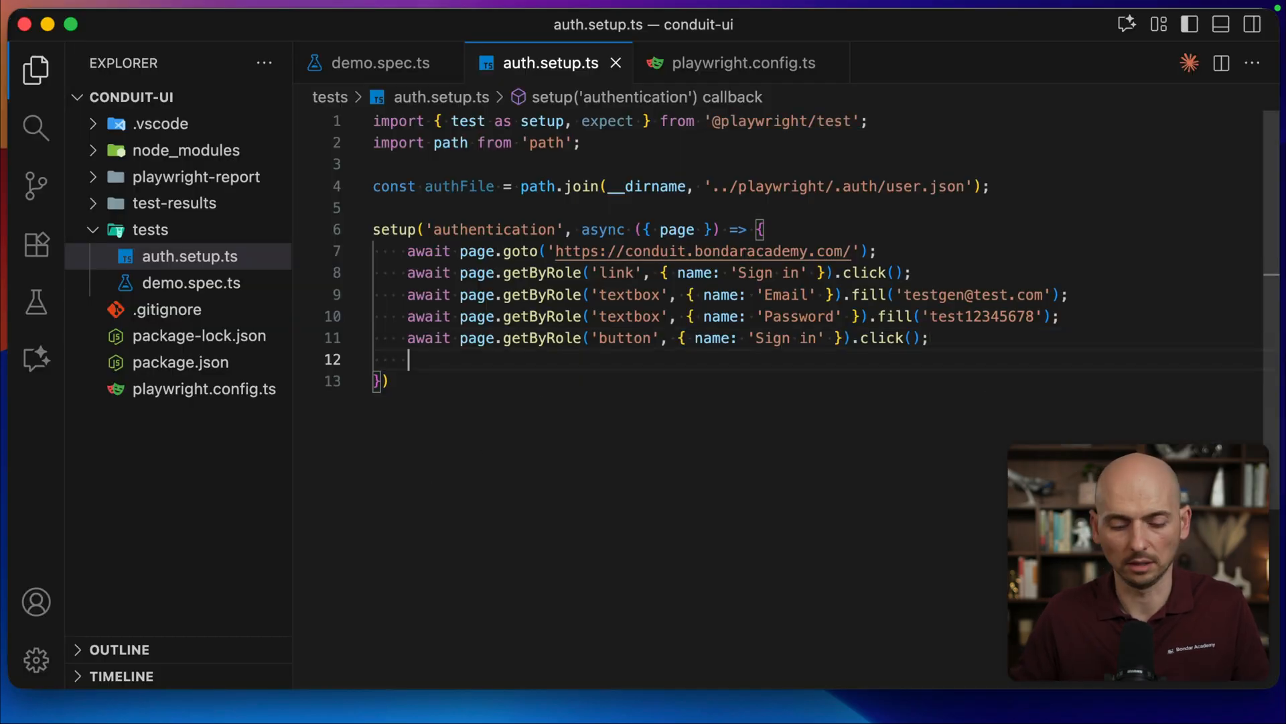
text(await page.context().storageState({ path: authFile });)
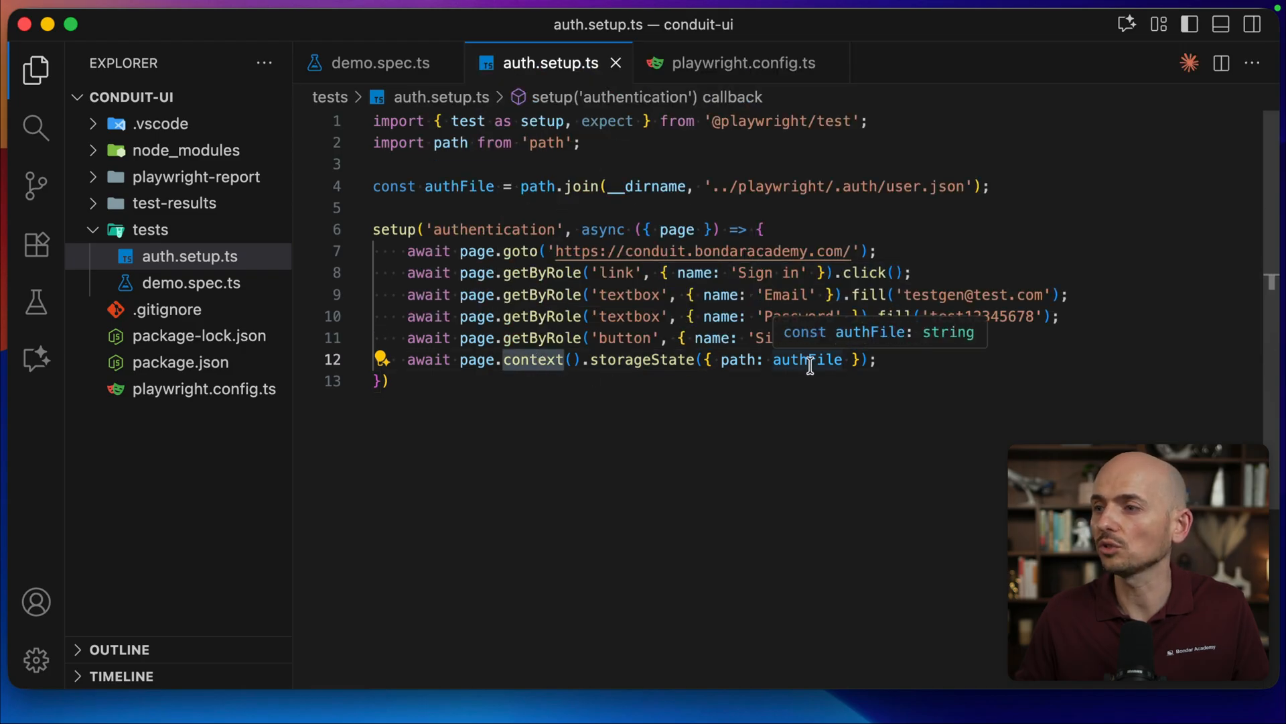
Insert a blank line after the sign-in click, before the storageState call.
double_click(925, 187)
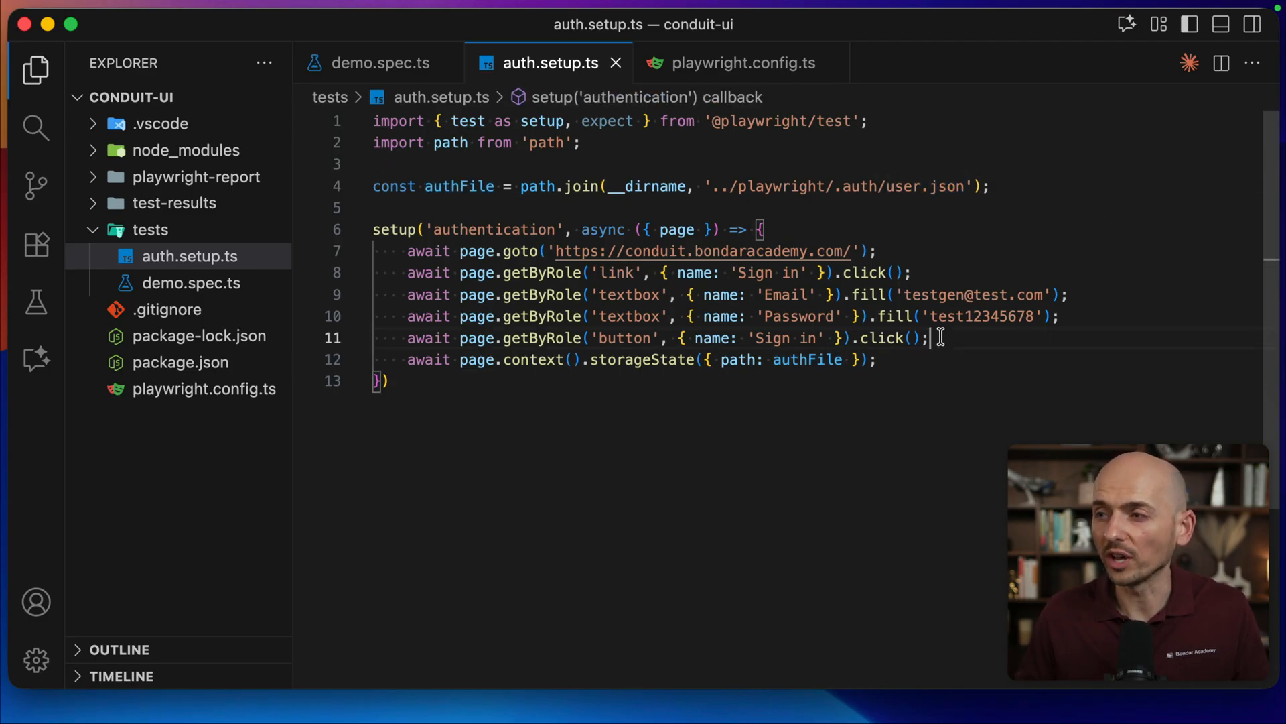
key(Enter)
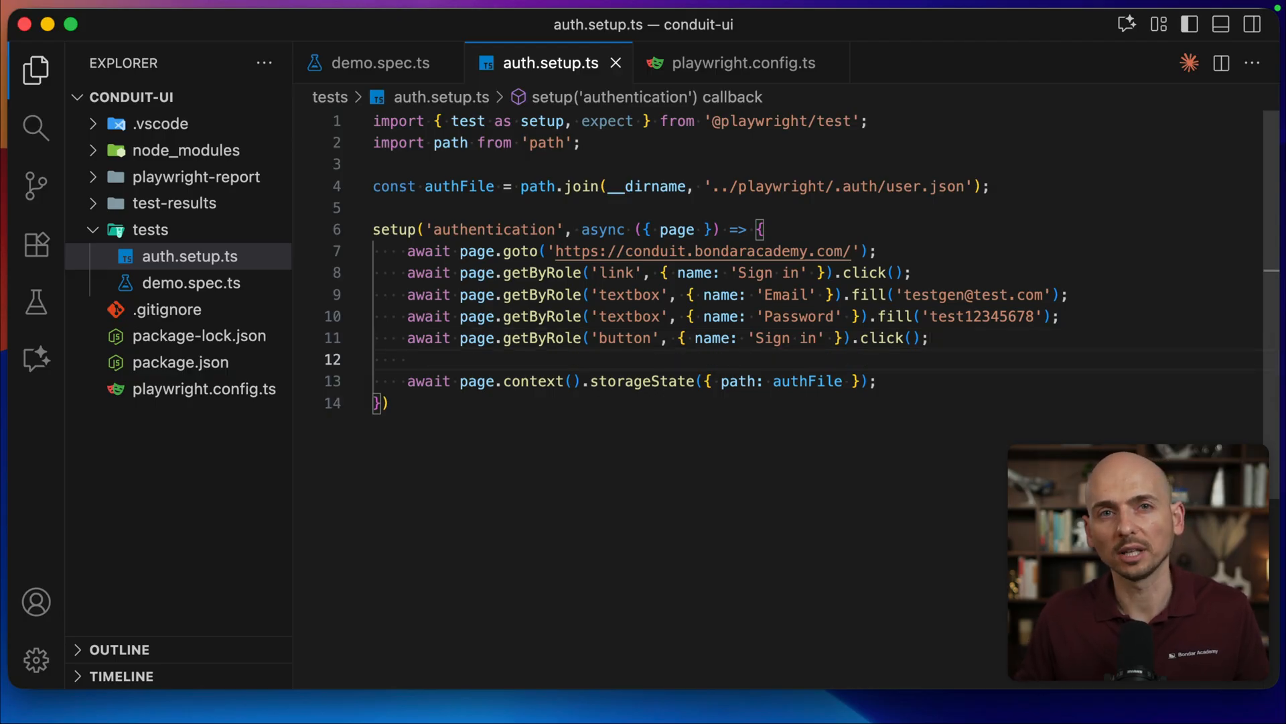
mouse_move(954, 350)
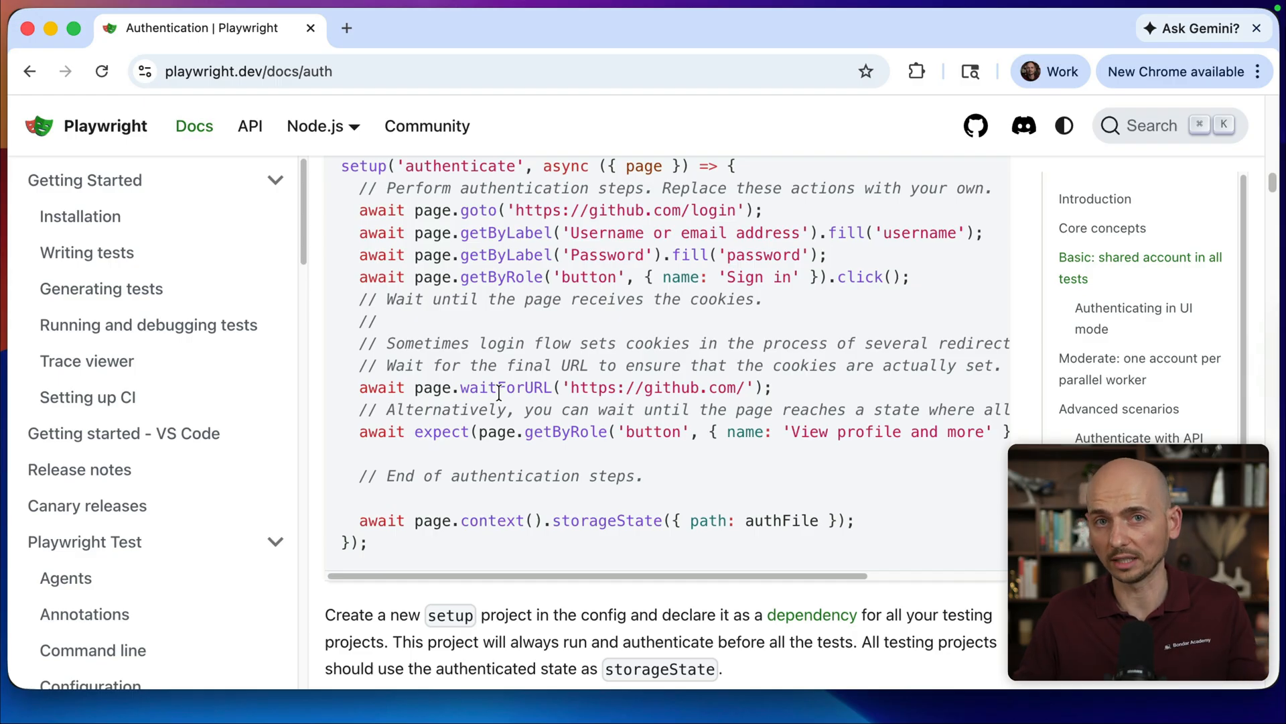
mouse_move(551, 457)
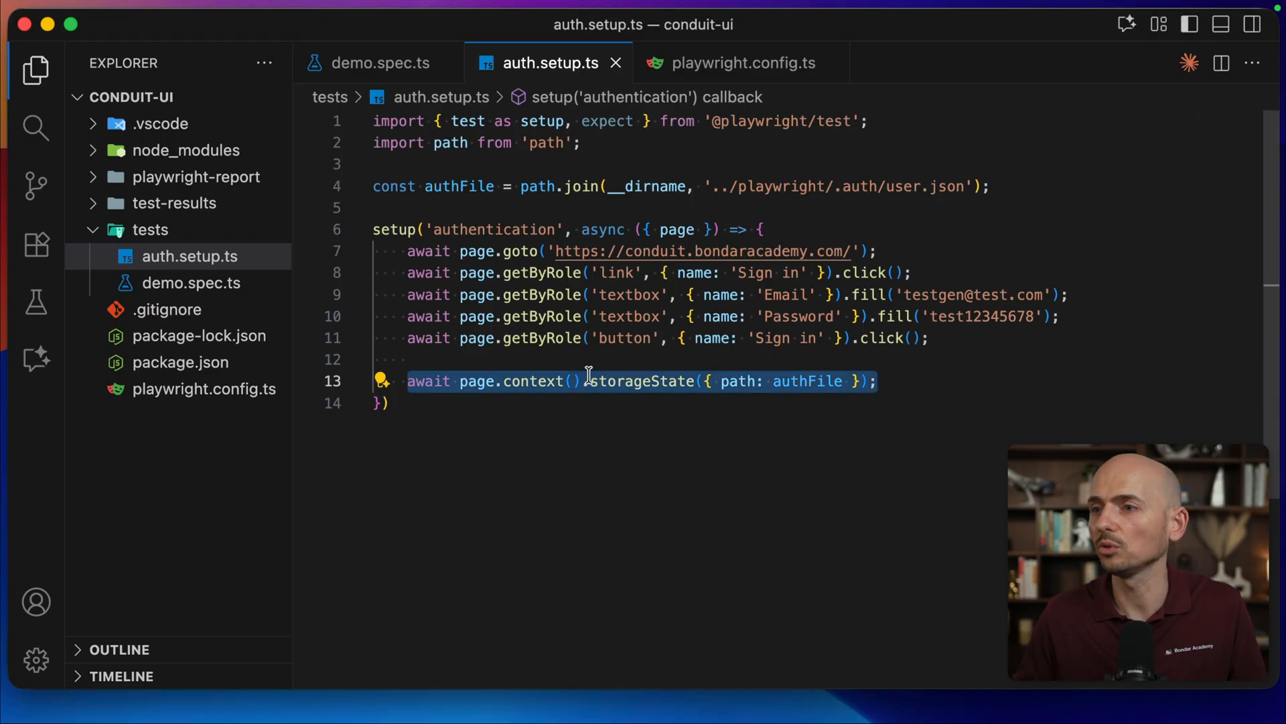
Type 'await page.wa' on the blank line to bring up the wait methods.
text(await)
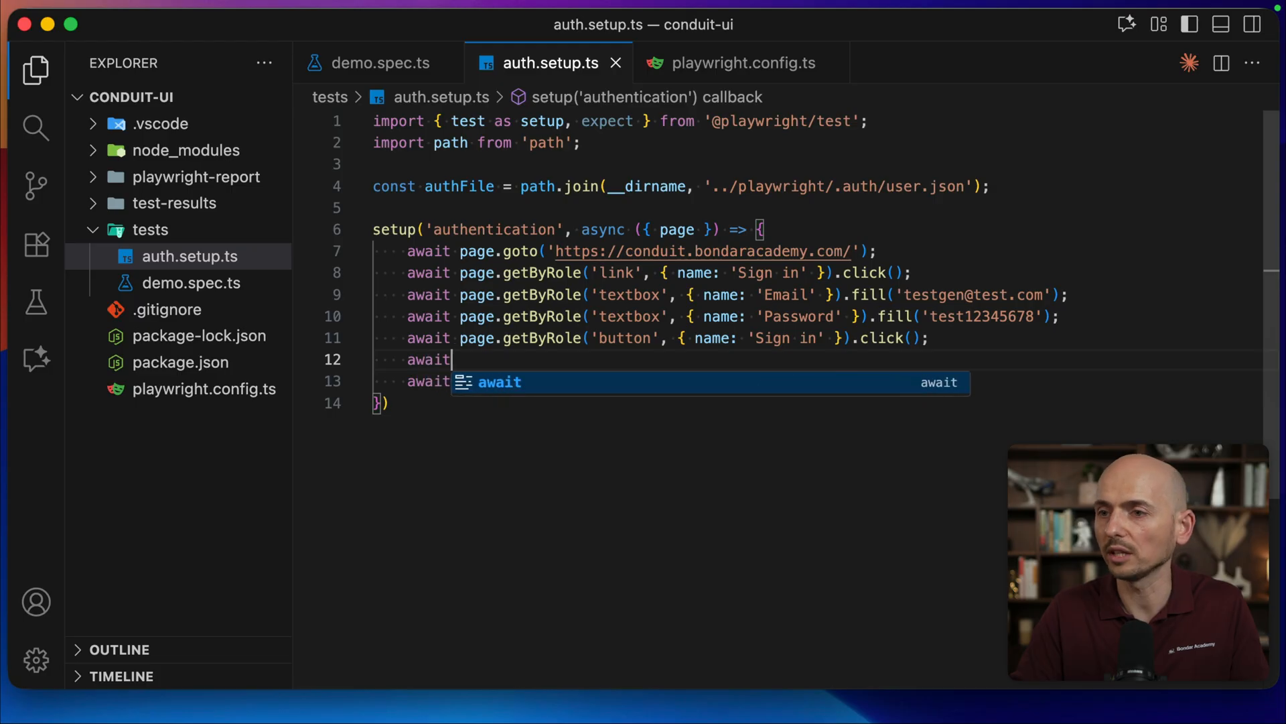
text(page.wa)
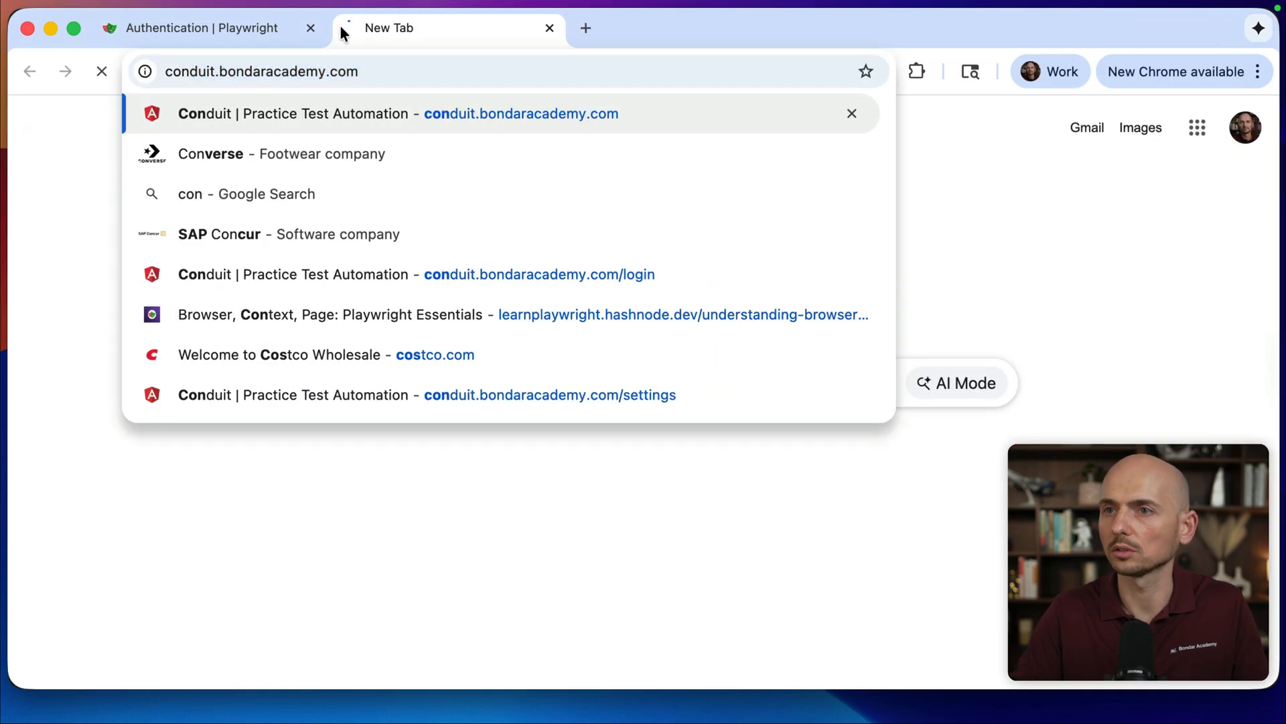
Open conduit.bondaracademy.com and select the tags request URL in the DevTools Network panel.
click(397, 113)
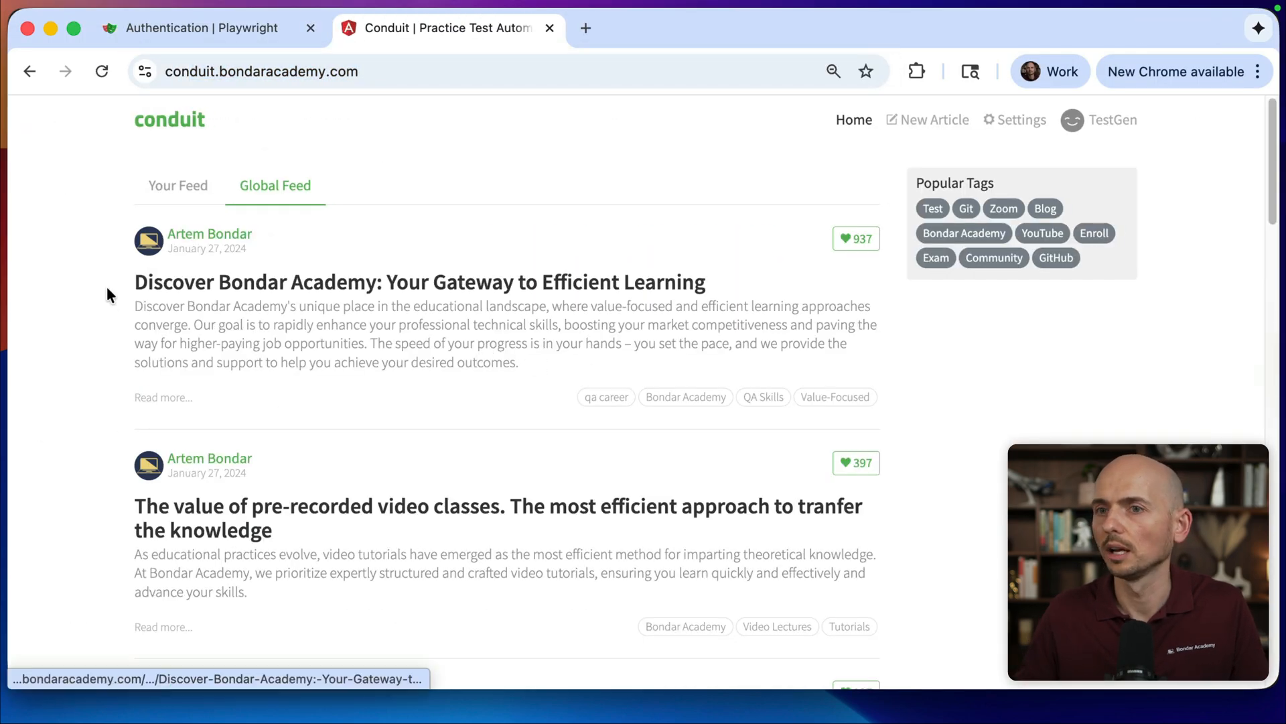
key(F12)
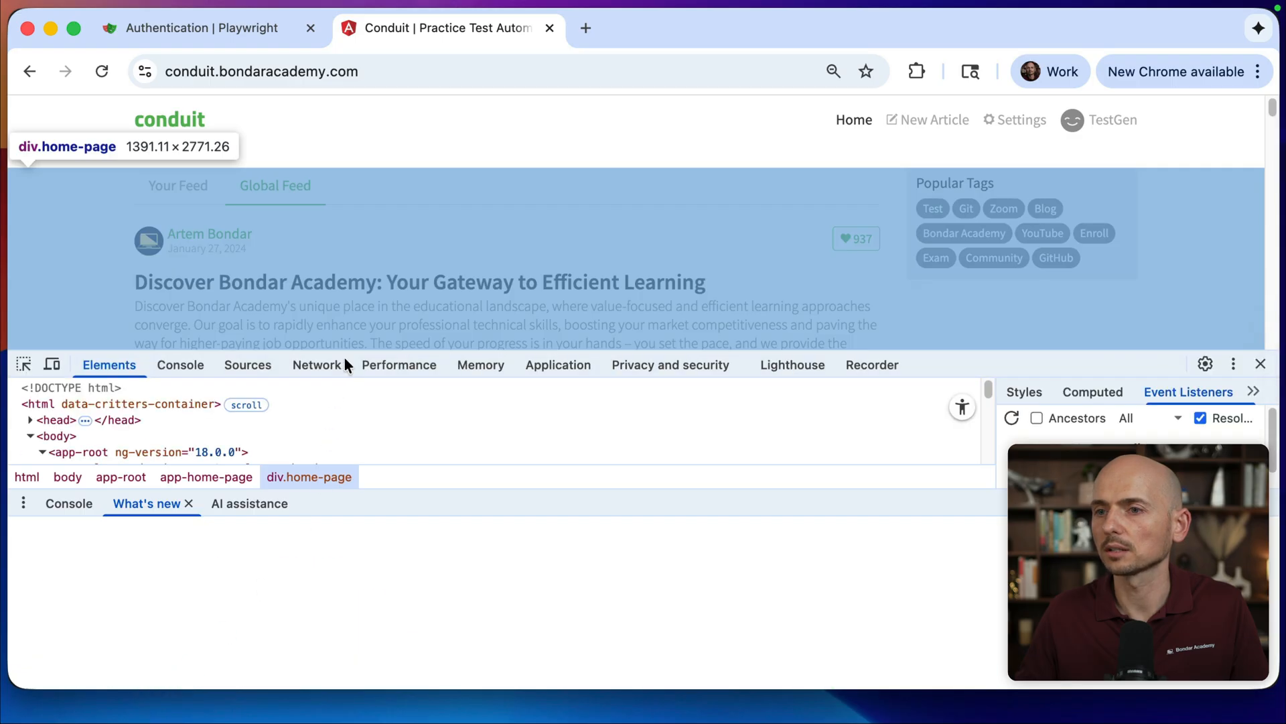
click(316, 365)
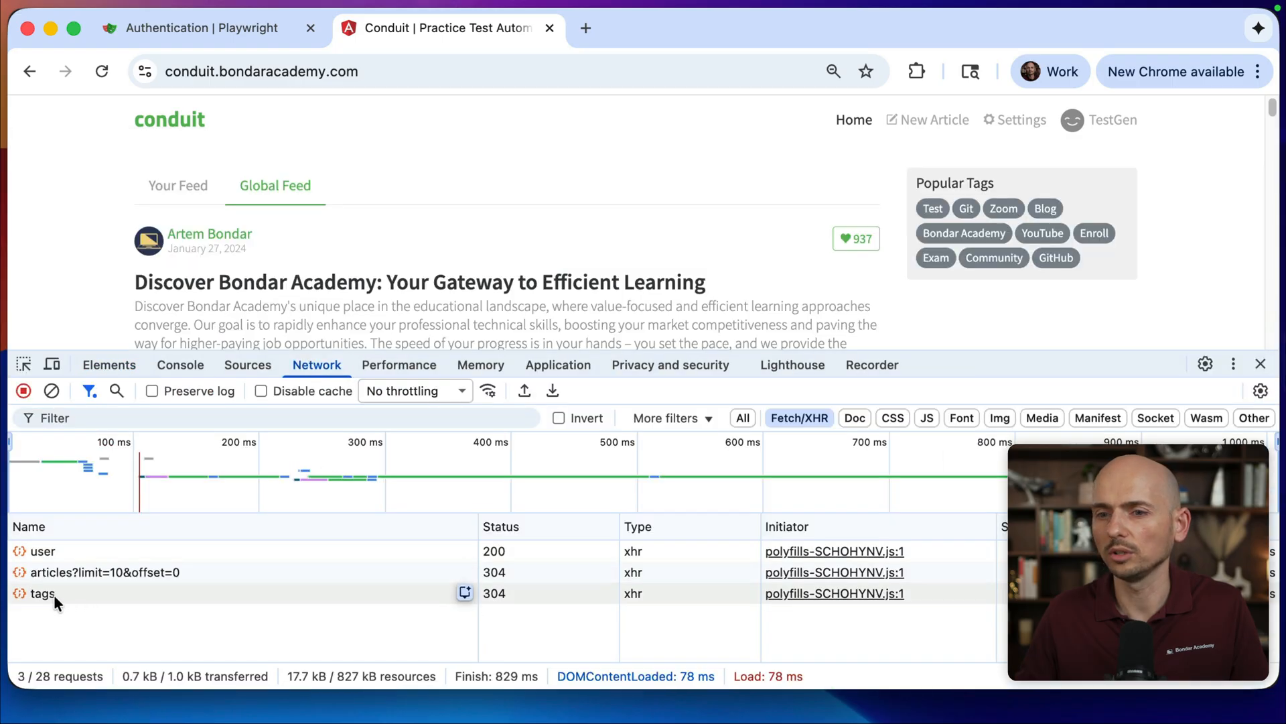
click(42, 593)
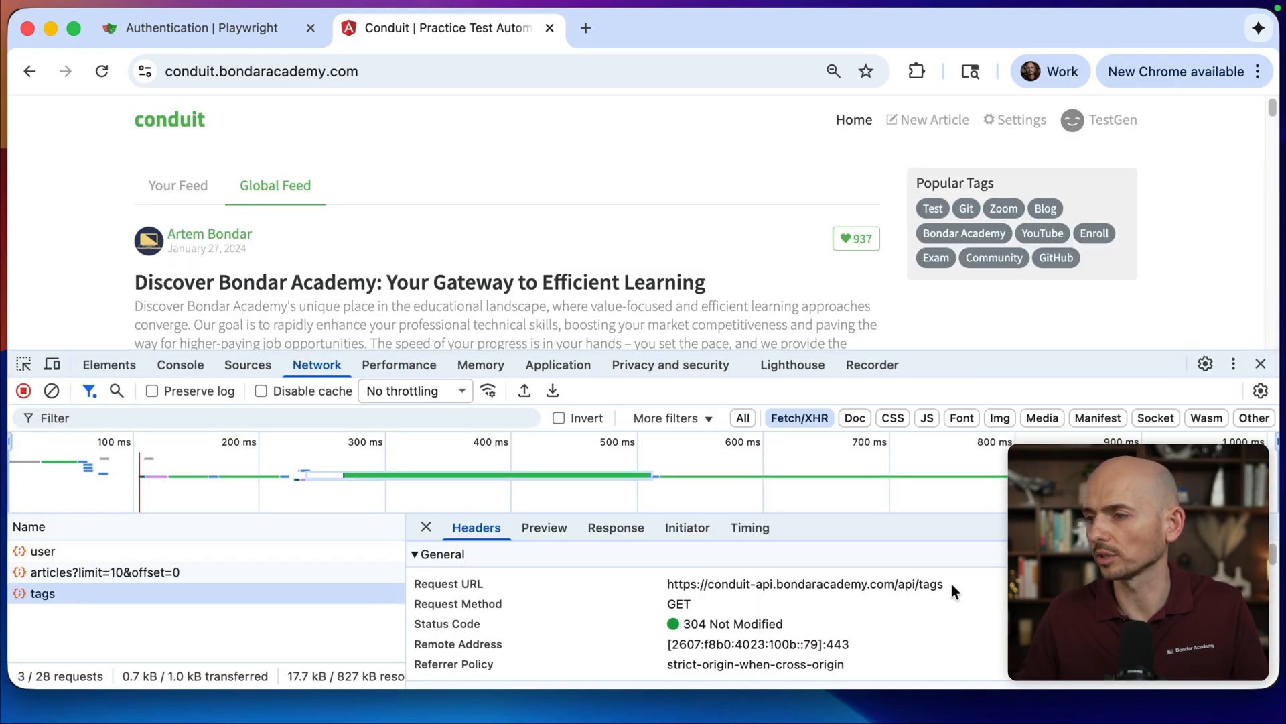
double_click(804, 583)
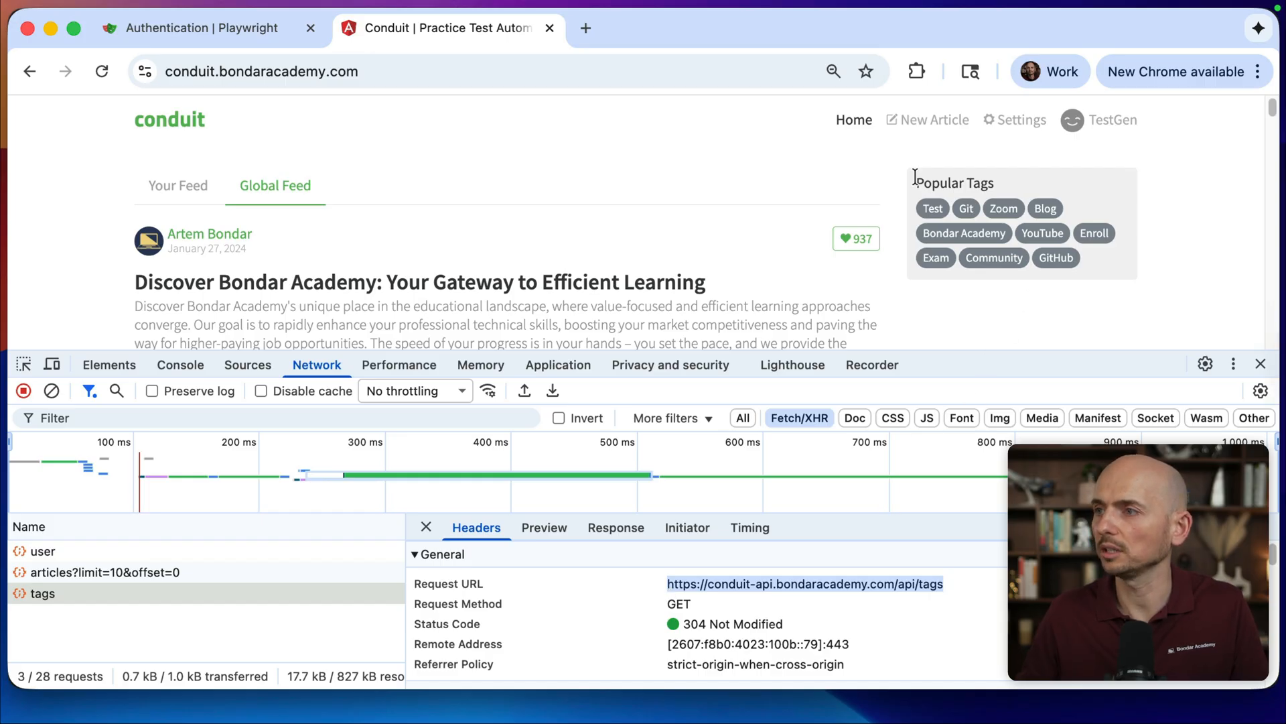
mouse_move(981, 182)
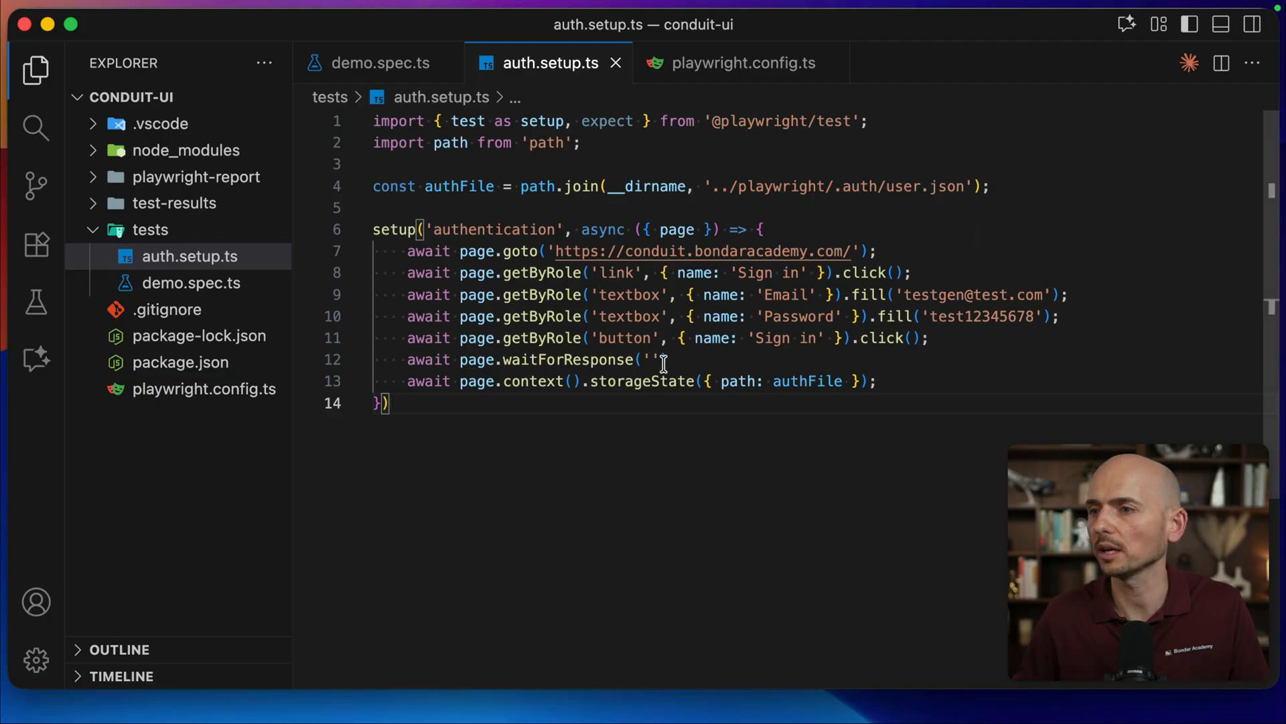
click(647, 359)
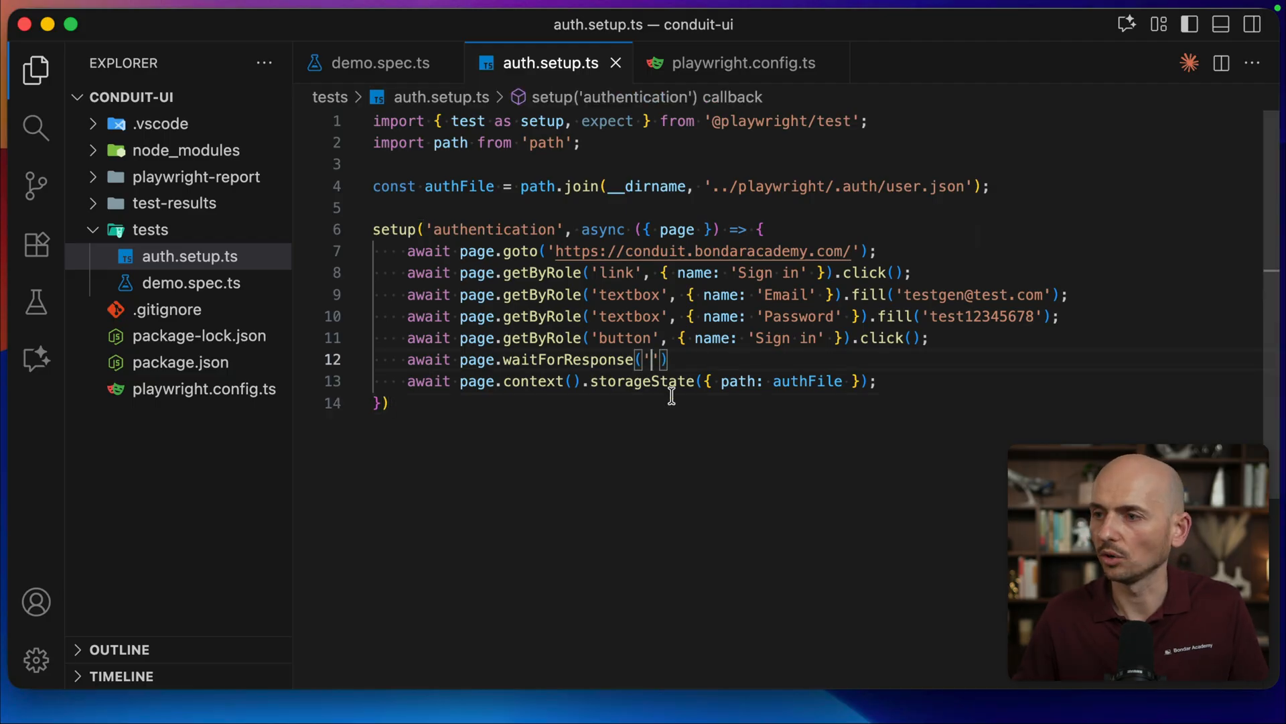
text(https://conduit-api.bondaracademy.com/api/tags)
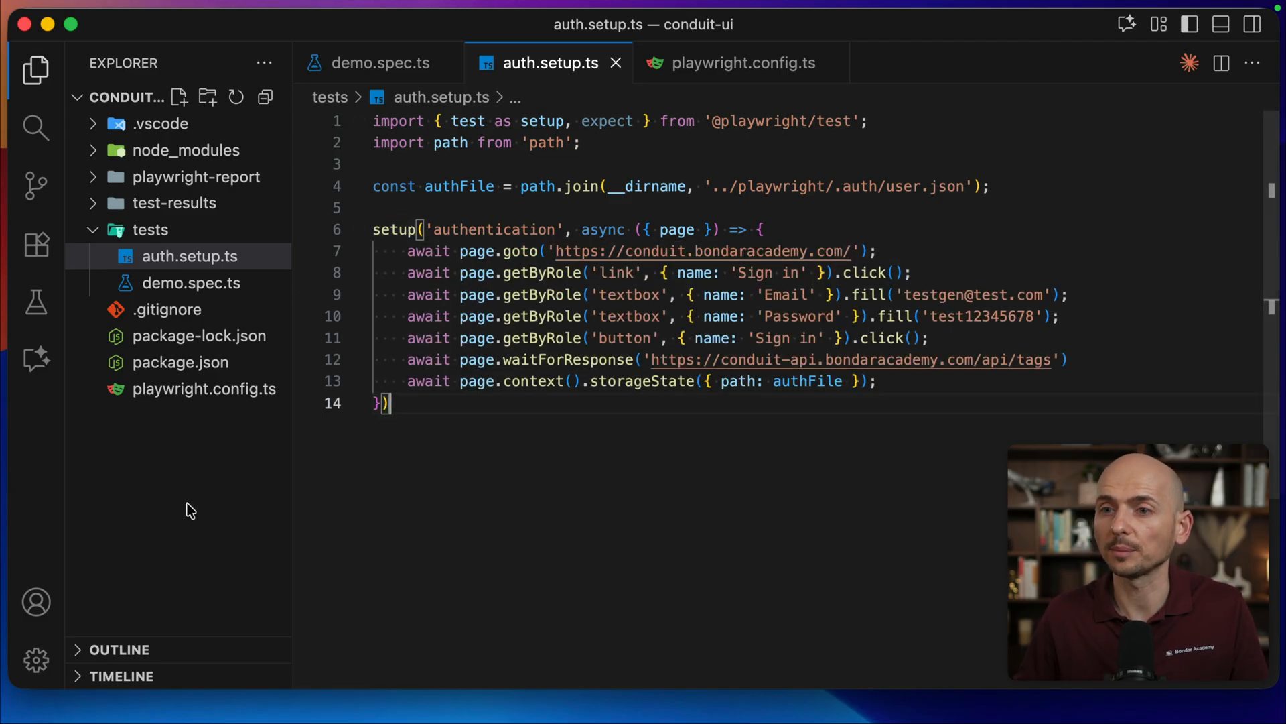
click(205, 388)
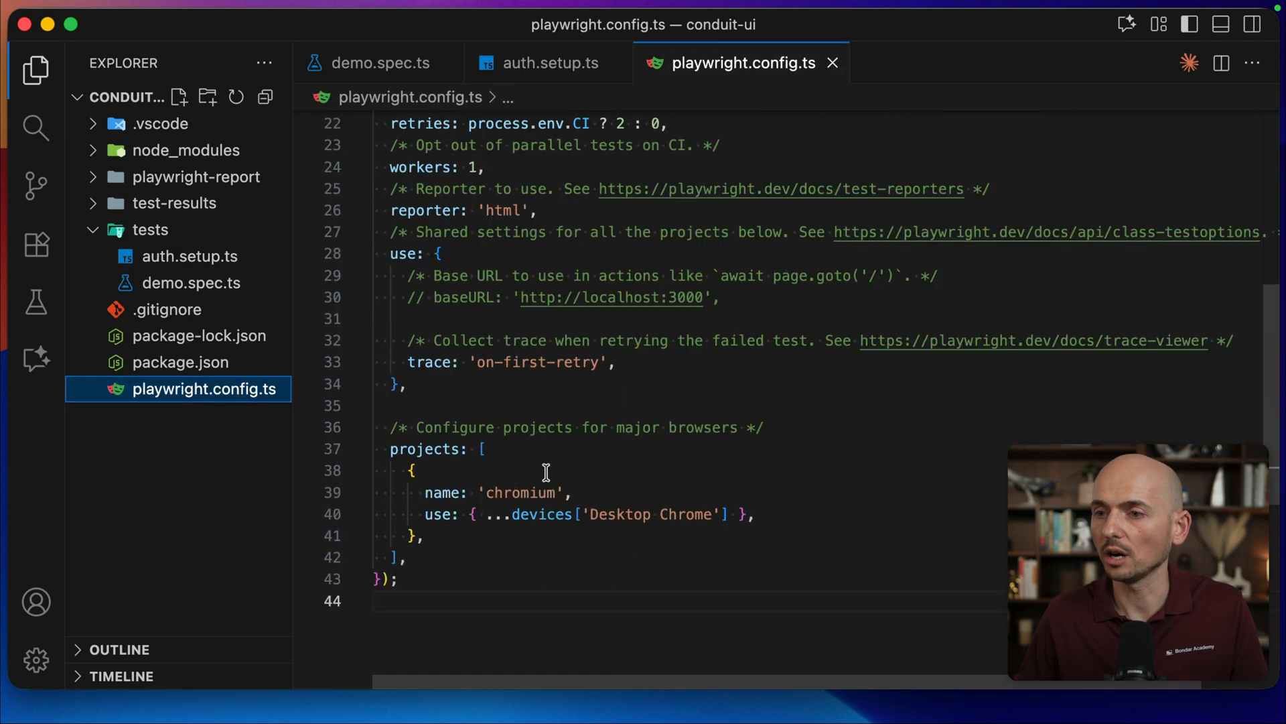
drag(414, 471, 421, 534)
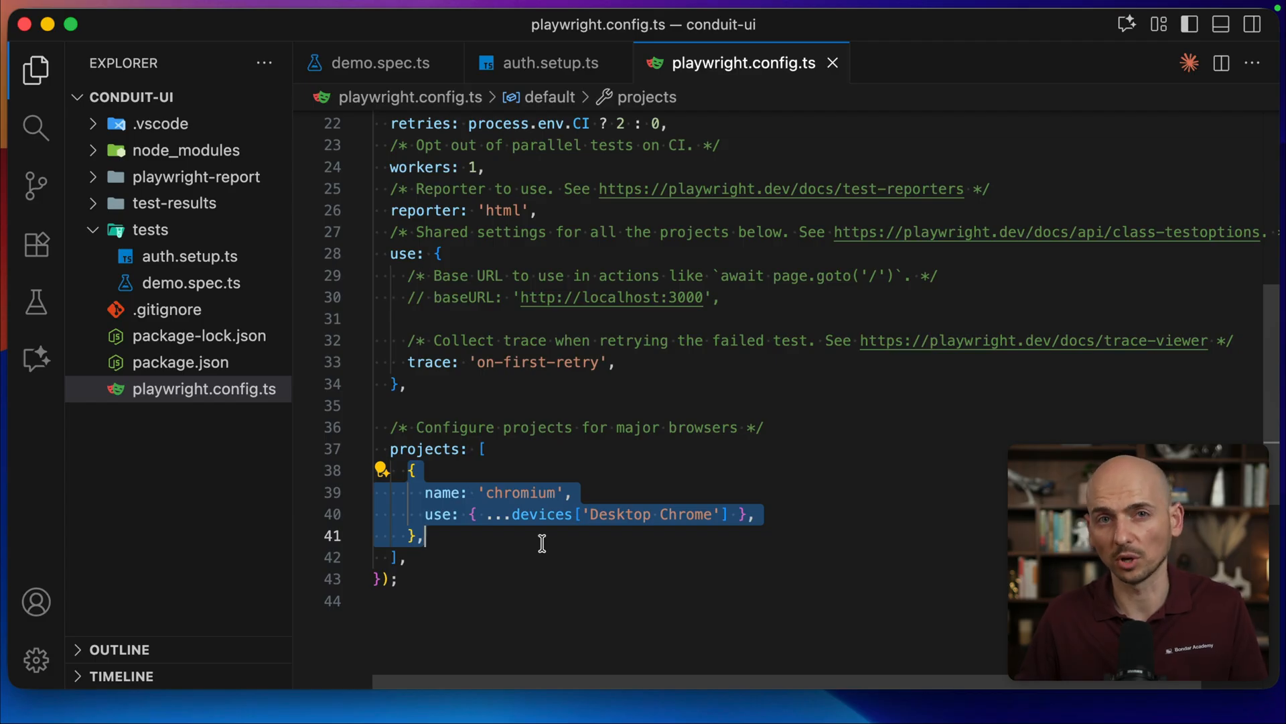
click(484, 449)
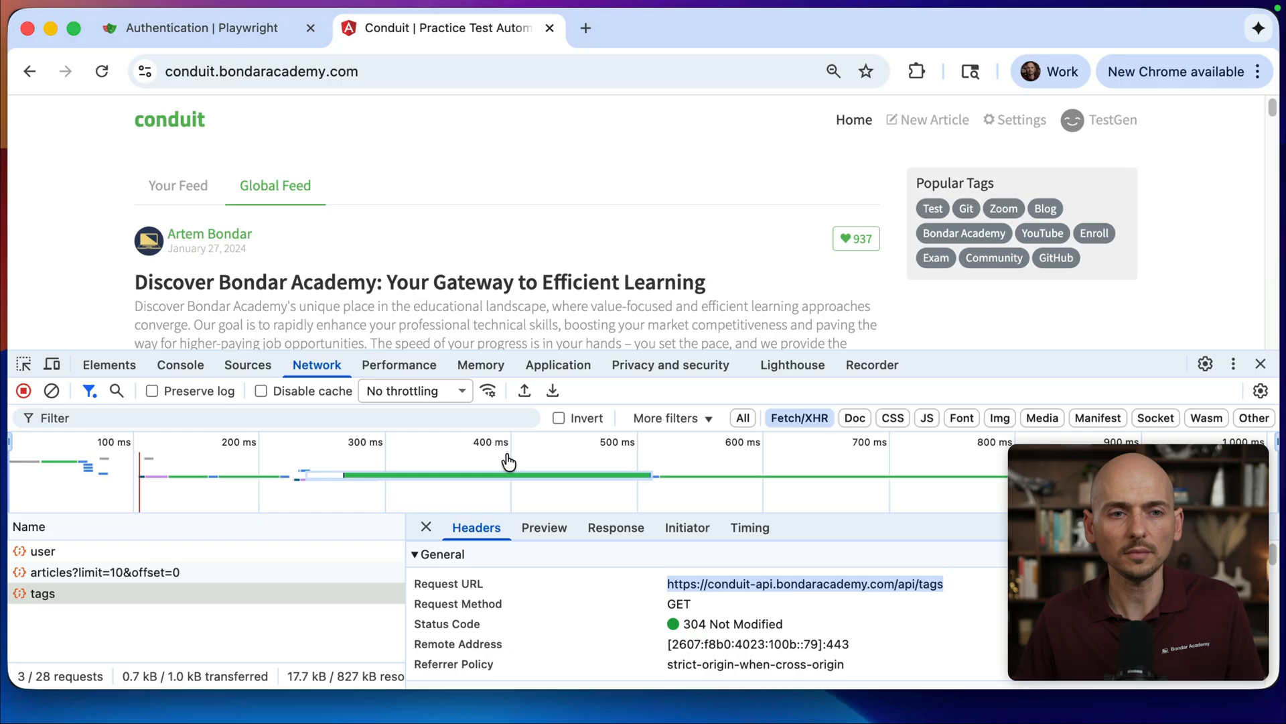
Select the "{ name: 'setup', testMatch: ... }" project line in the docs' example config.
click(197, 27)
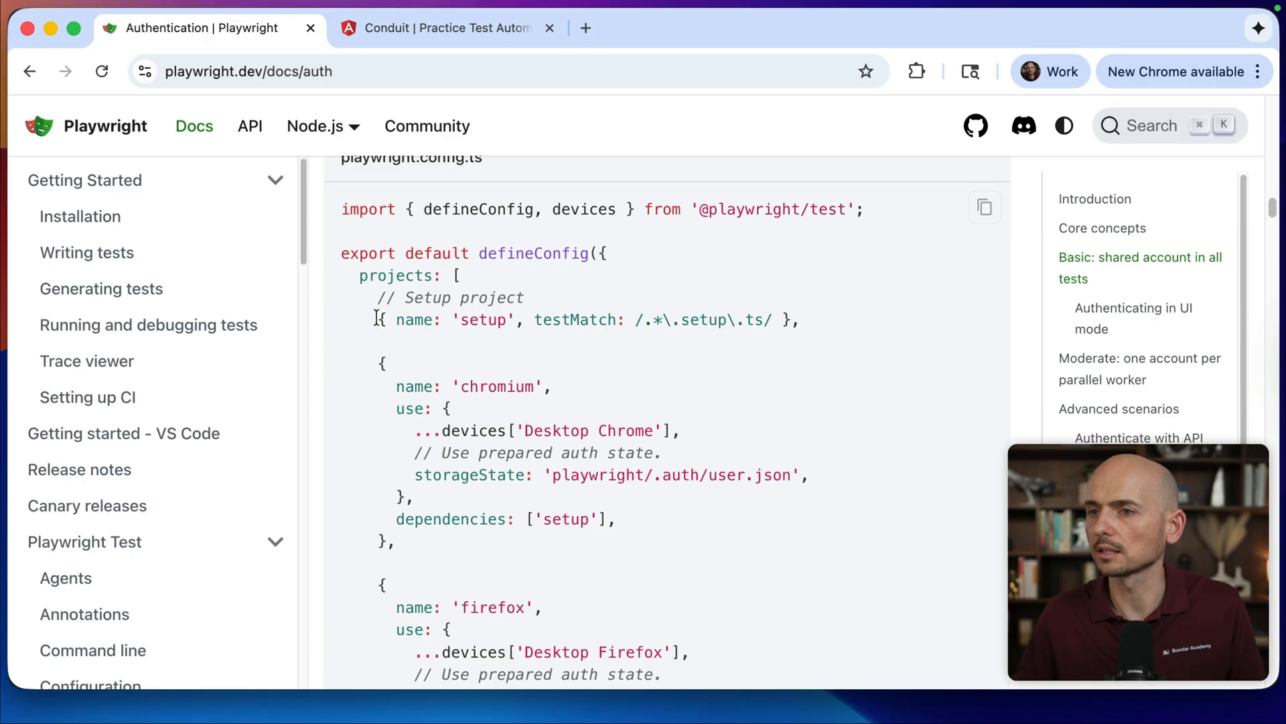
drag(376, 319, 800, 319)
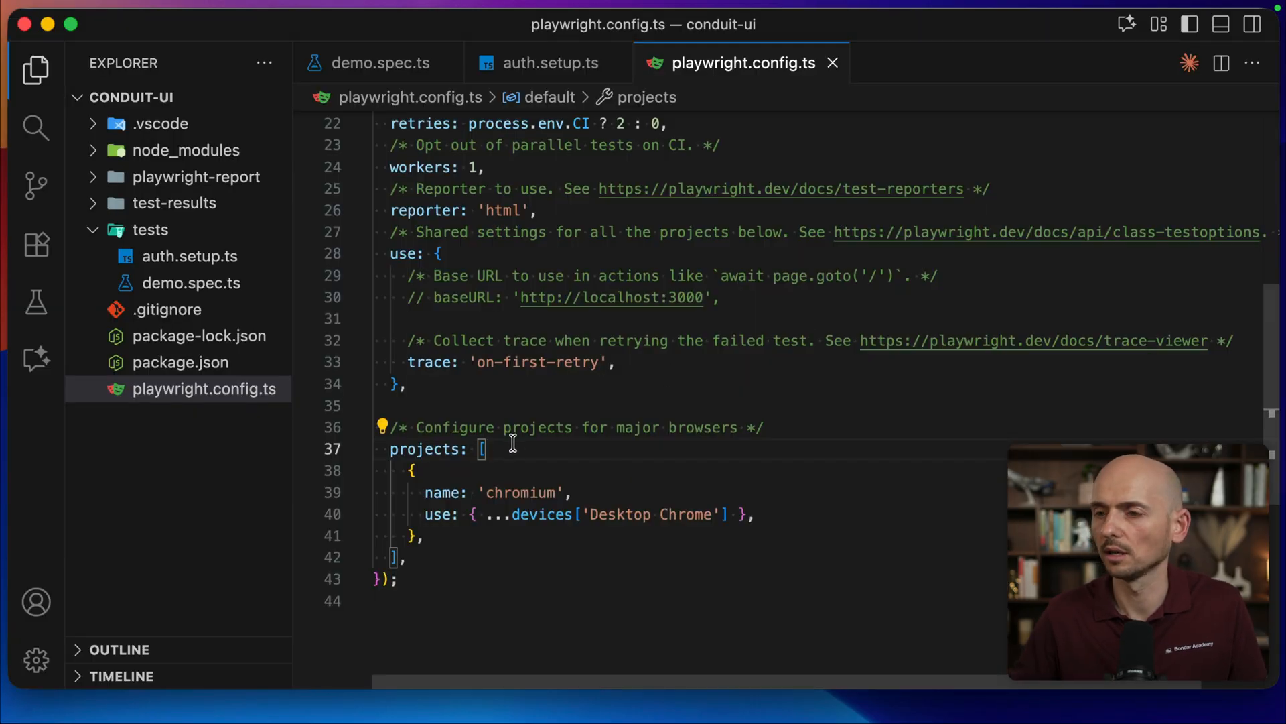
Add a 'setup' project matching .setup.ts files and make chromium depend on it.
text({ name: 'setup', testMatch: /.*\.setup\.ts/ },)
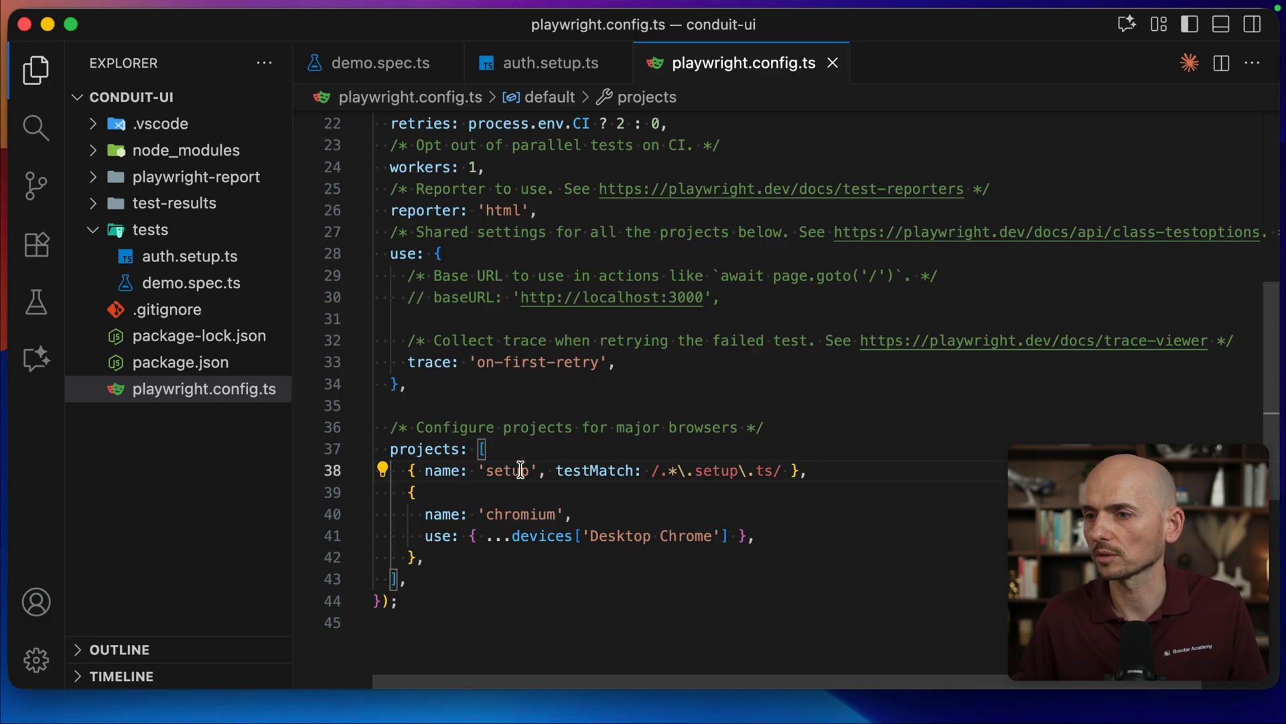
double_click(507, 471)
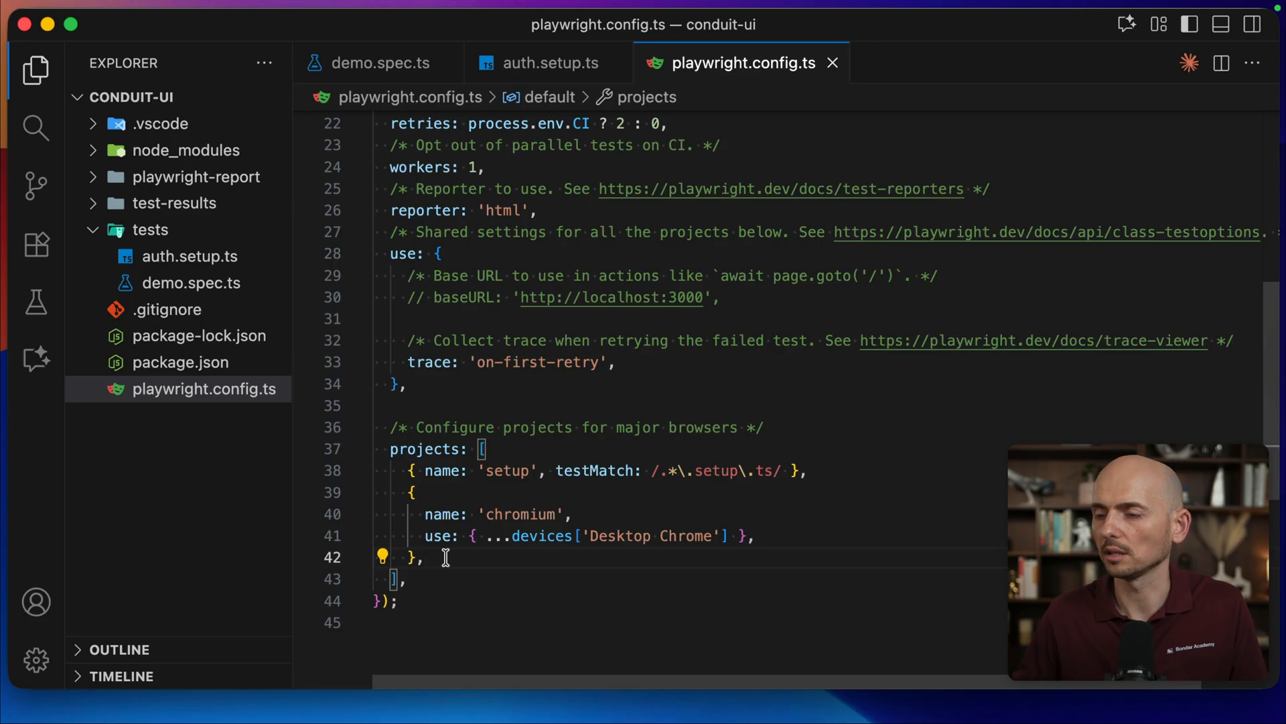
text(dependencies: ['setup'],)
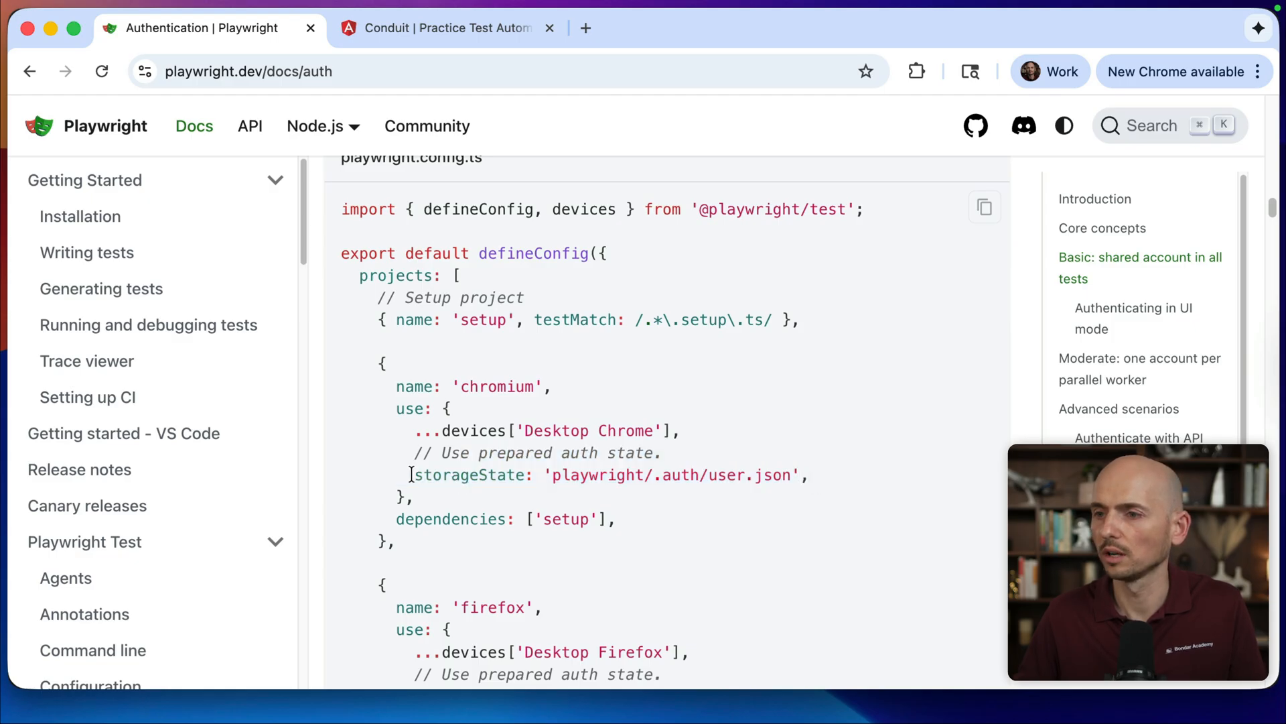
Select the storageState: 'playwright/.auth/user.json' line in the docs example config.
drag(414, 475, 808, 475)
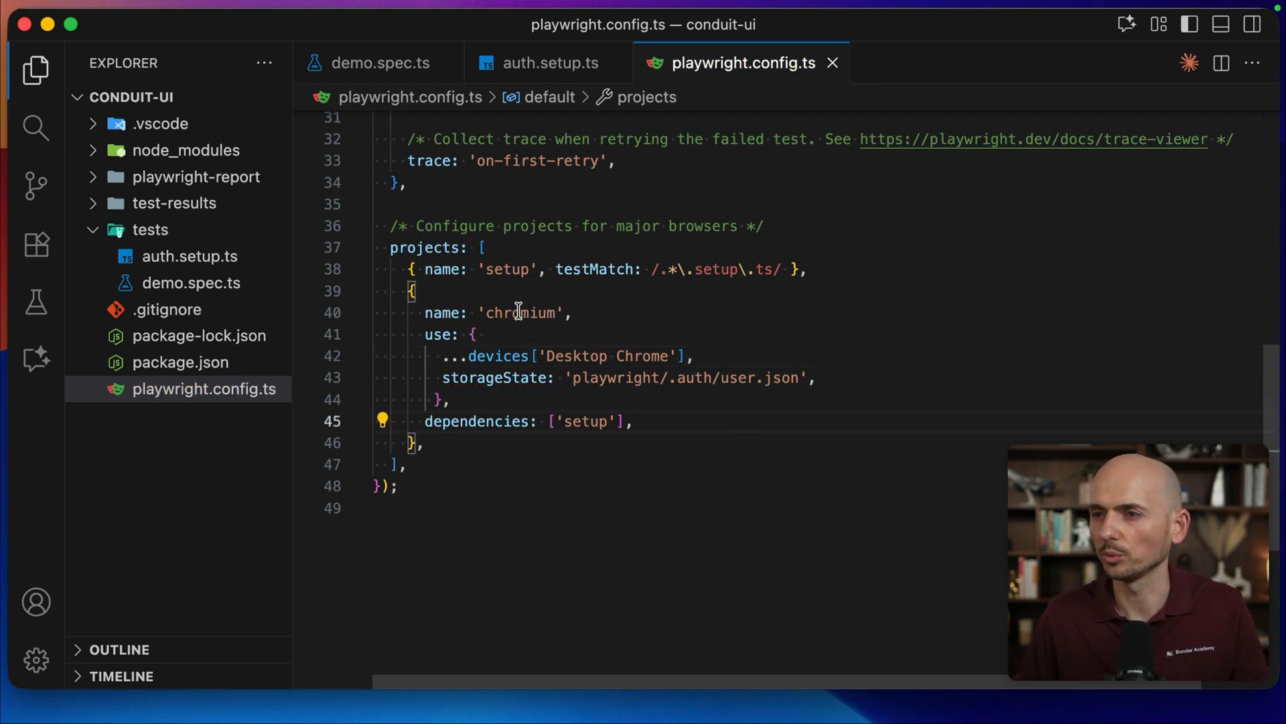
Set chromium's storageState to 'playwright/.auth/user.json' in playwright.config.ts.
double_click(519, 313)
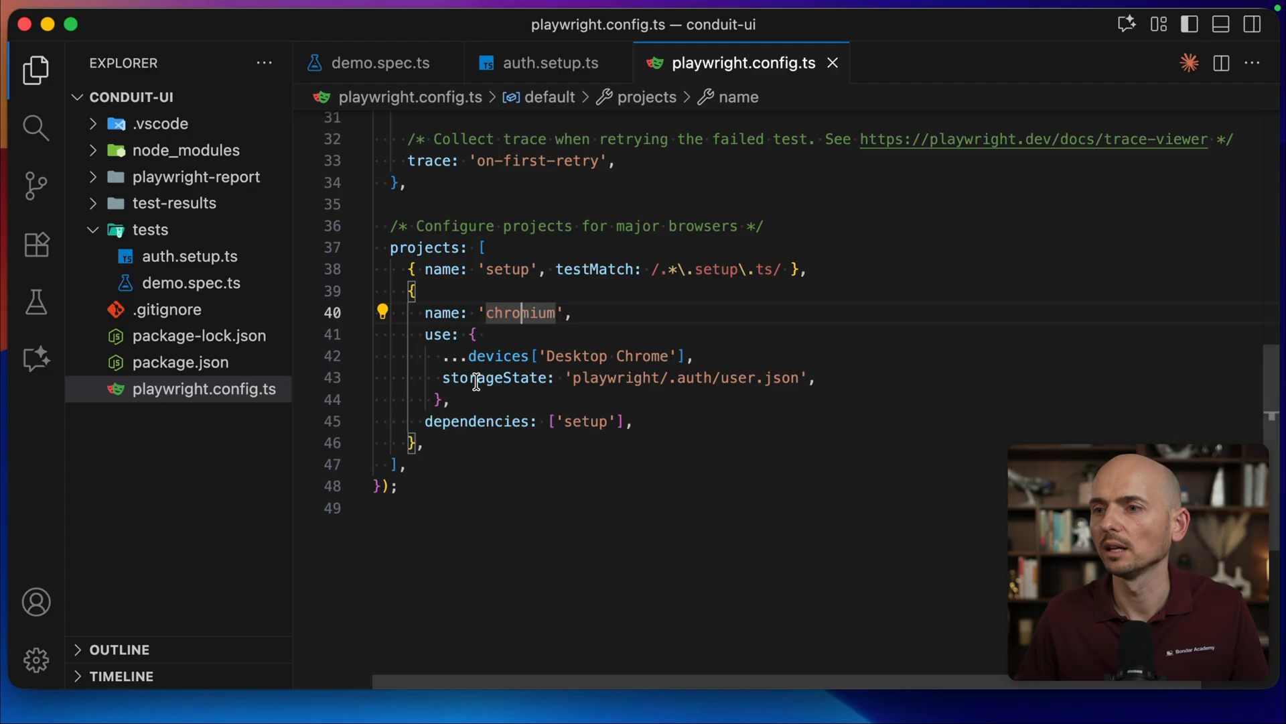
triple_click(623, 378)
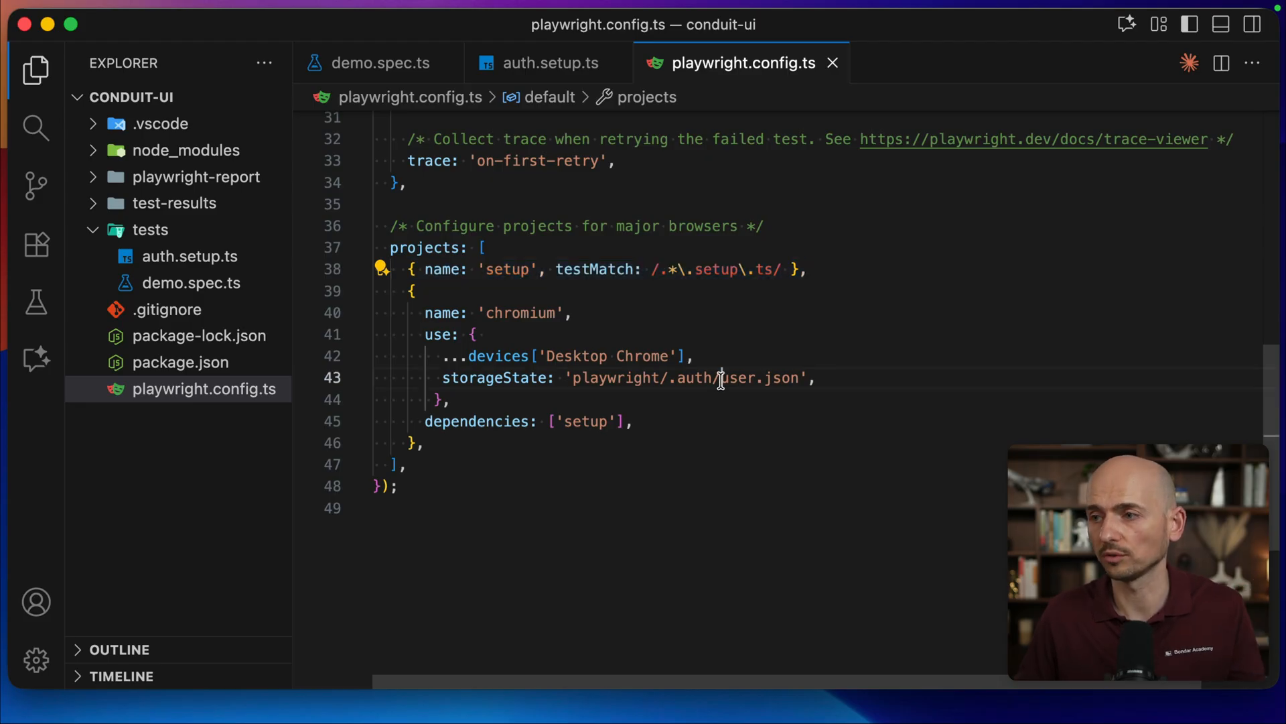
double_click(760, 378)
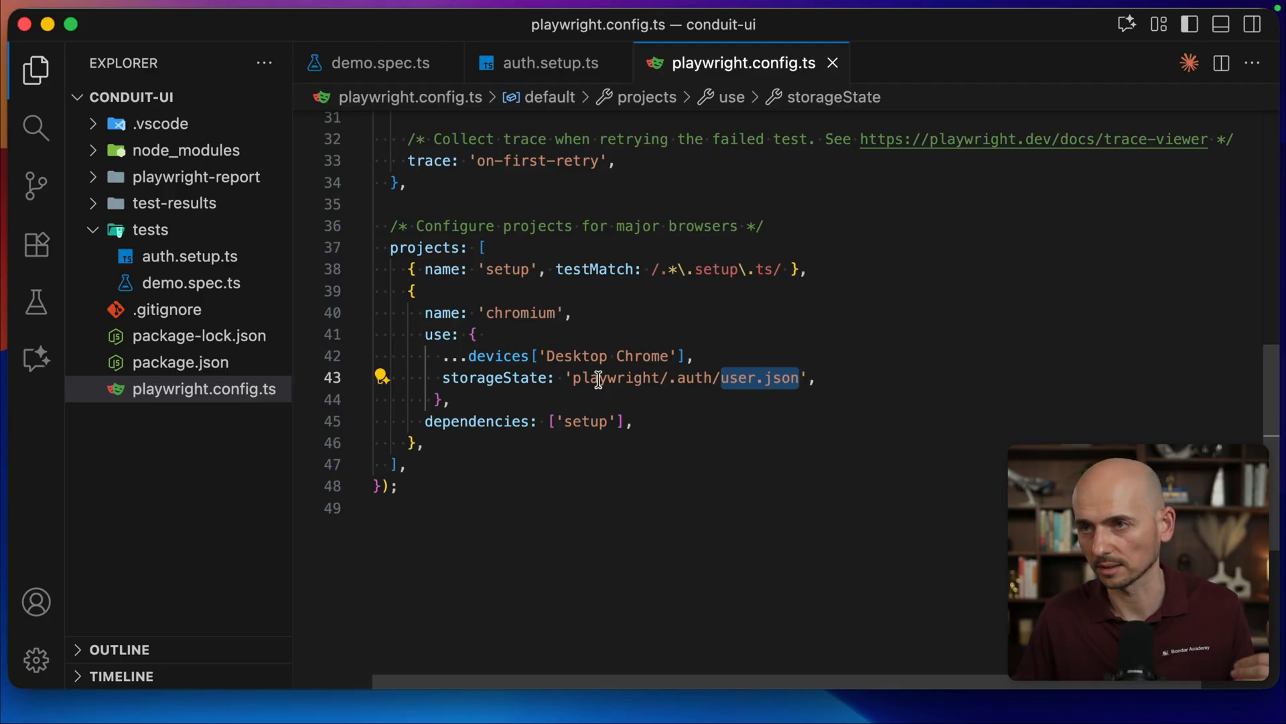
Delete the sign-in lines from demo.spec.ts beforeEach, leaving only the site visit.
click(380, 62)
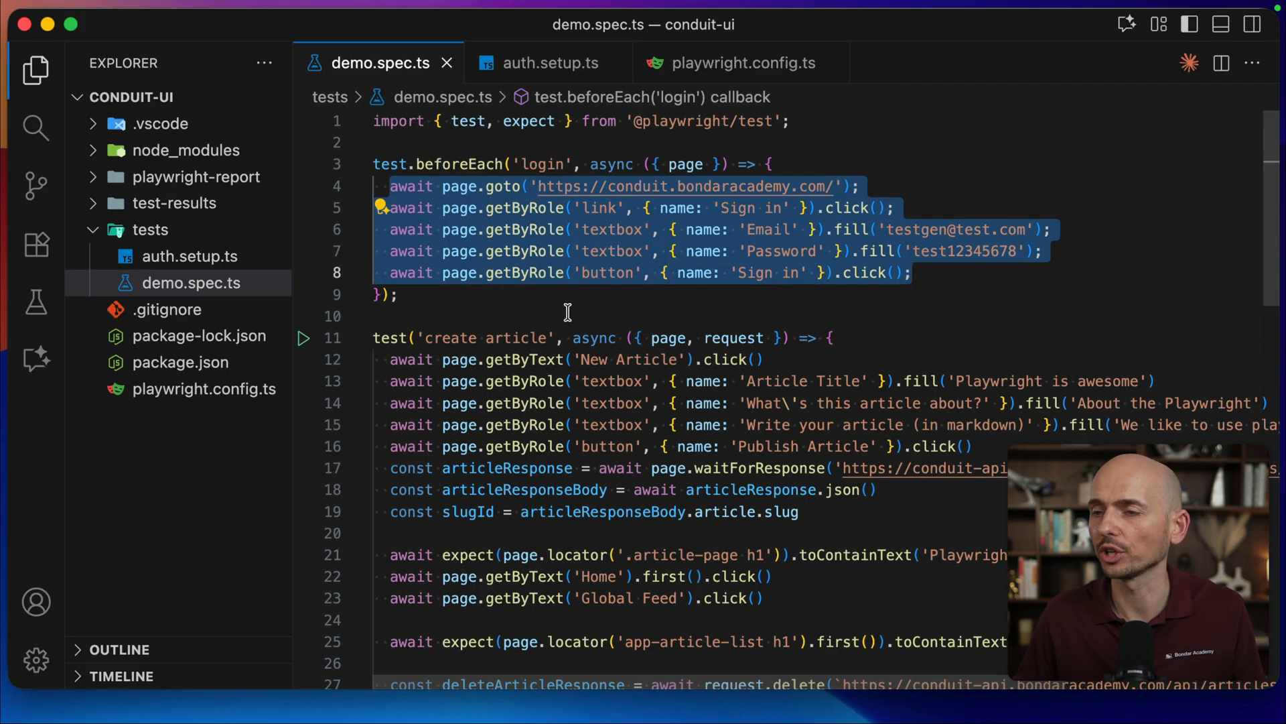
click(396, 391)
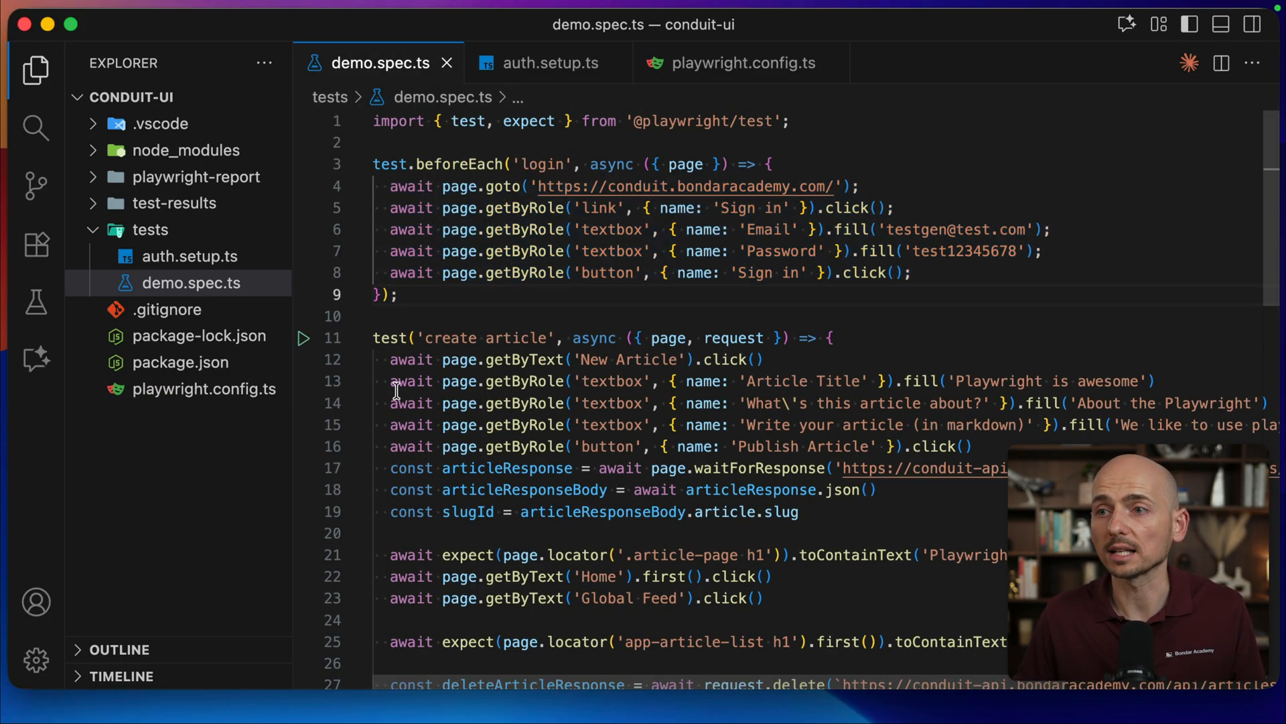
drag(677, 246, 911, 273)
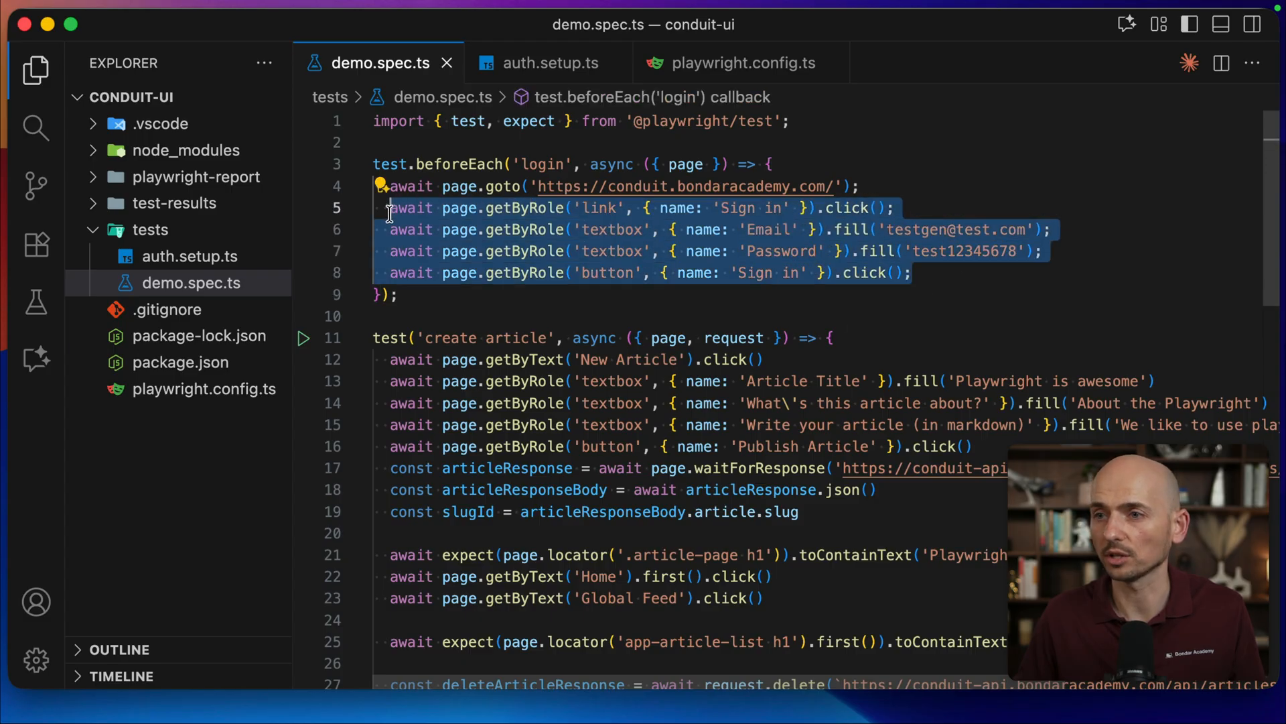
key(Delete)
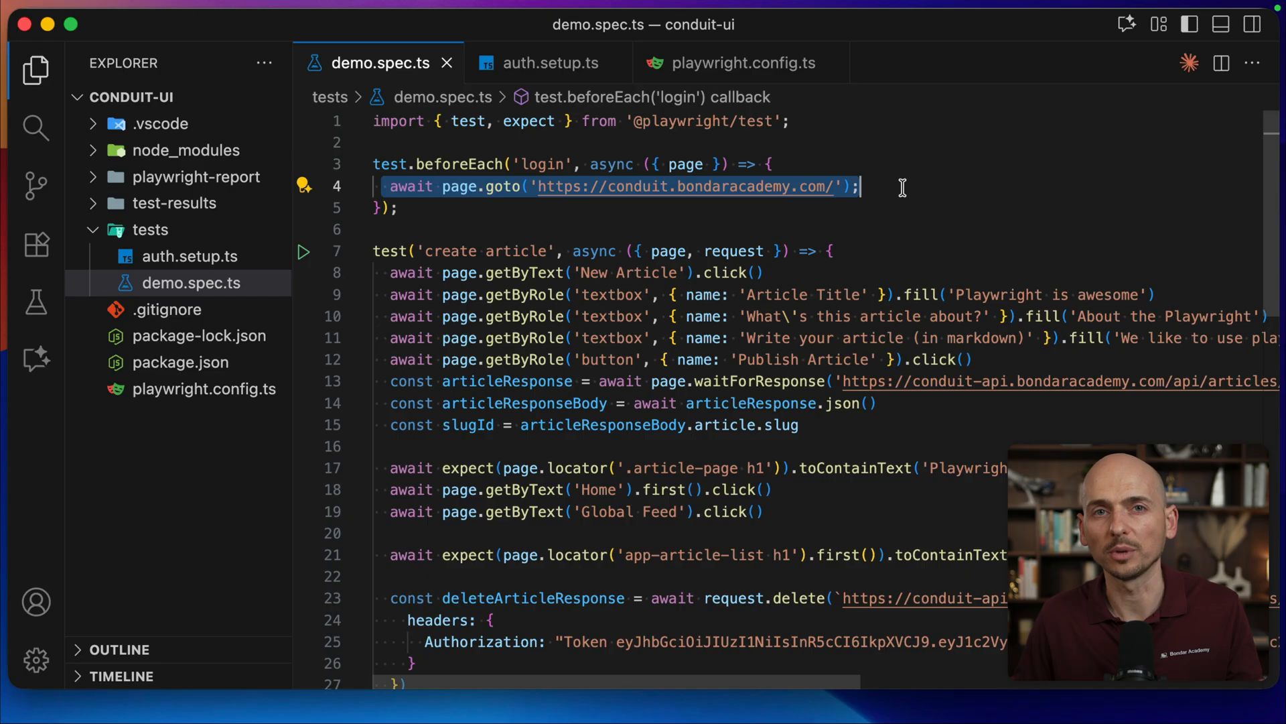
click(741, 62)
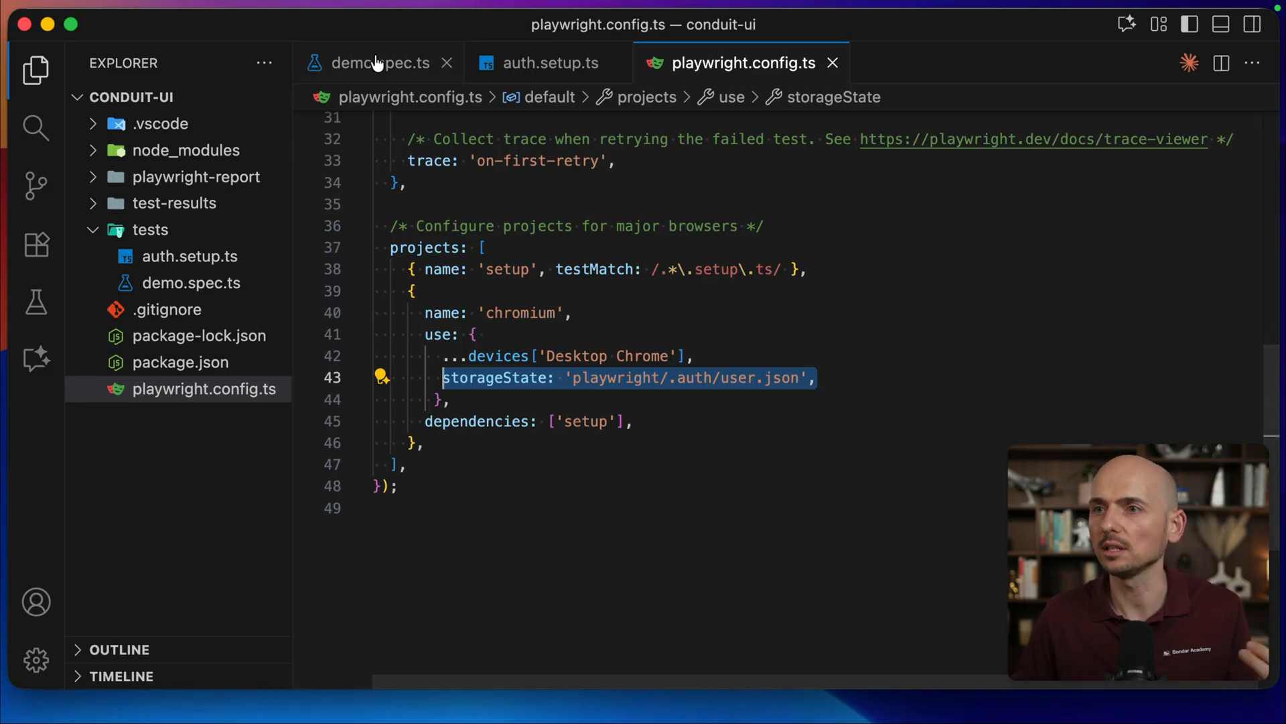
click(379, 62)
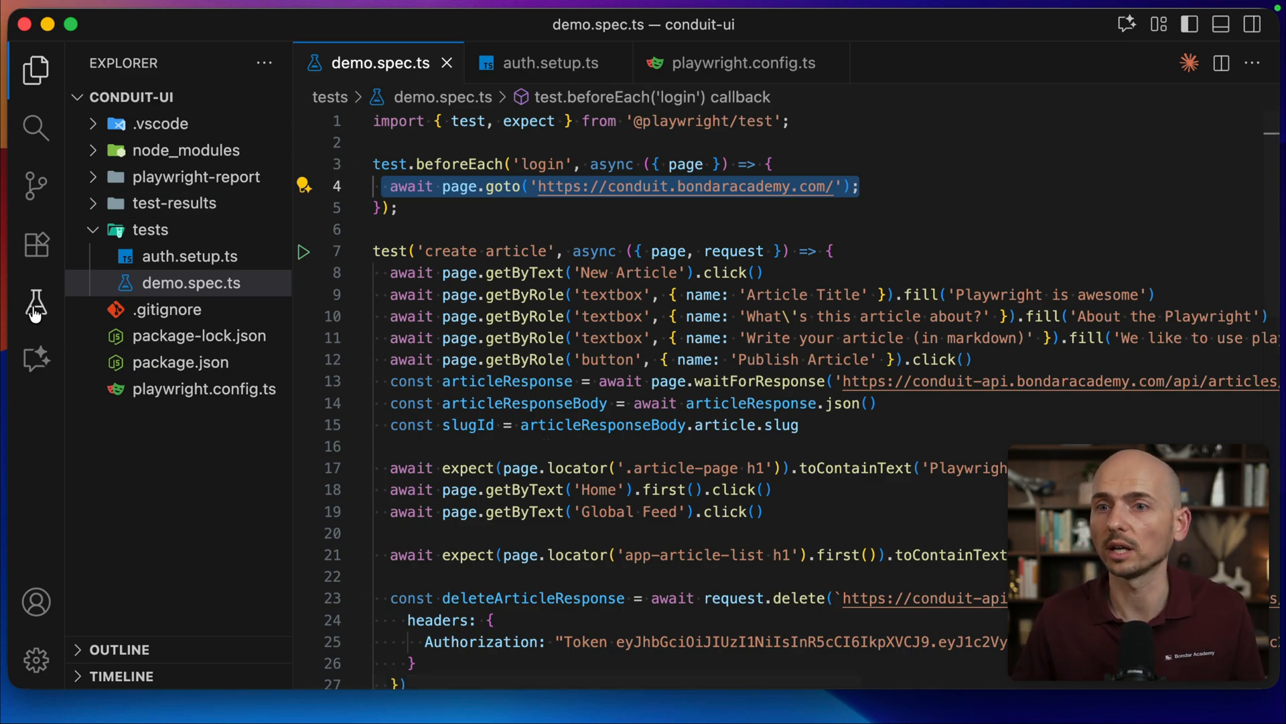
Run demo.spec.ts from the Testing sidebar until all 3 tests pass.
click(36, 306)
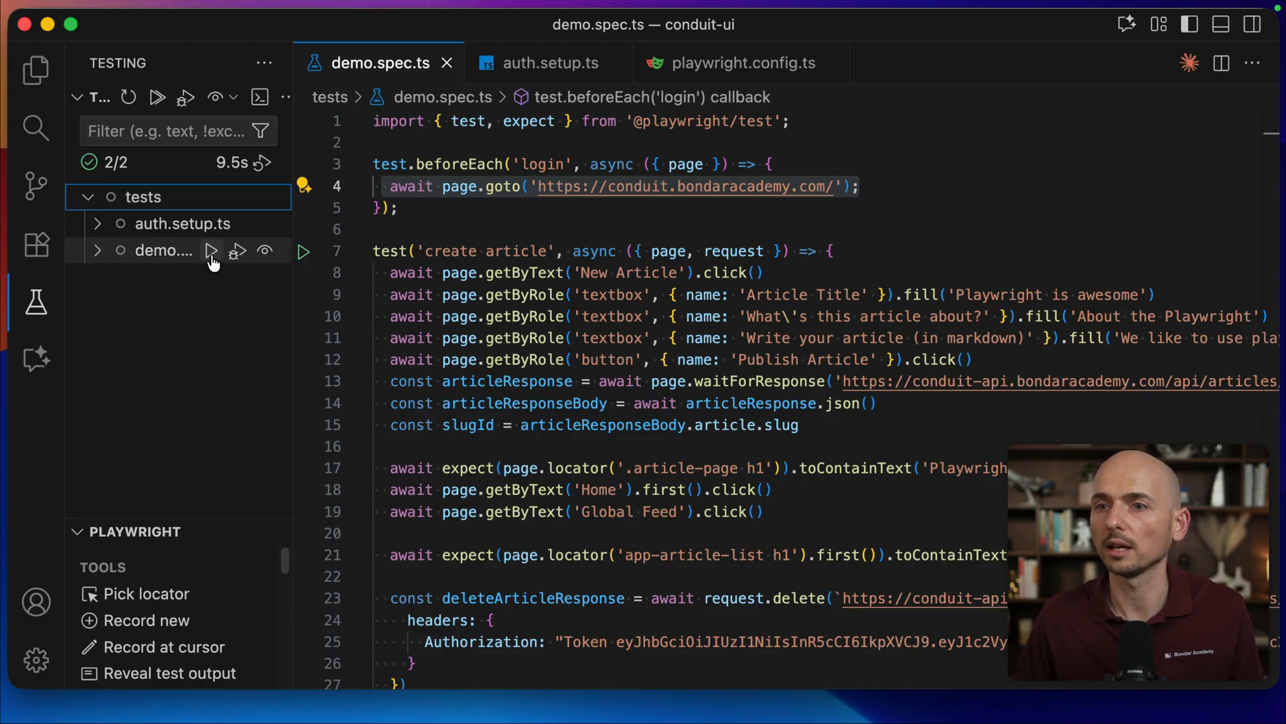
click(212, 251)
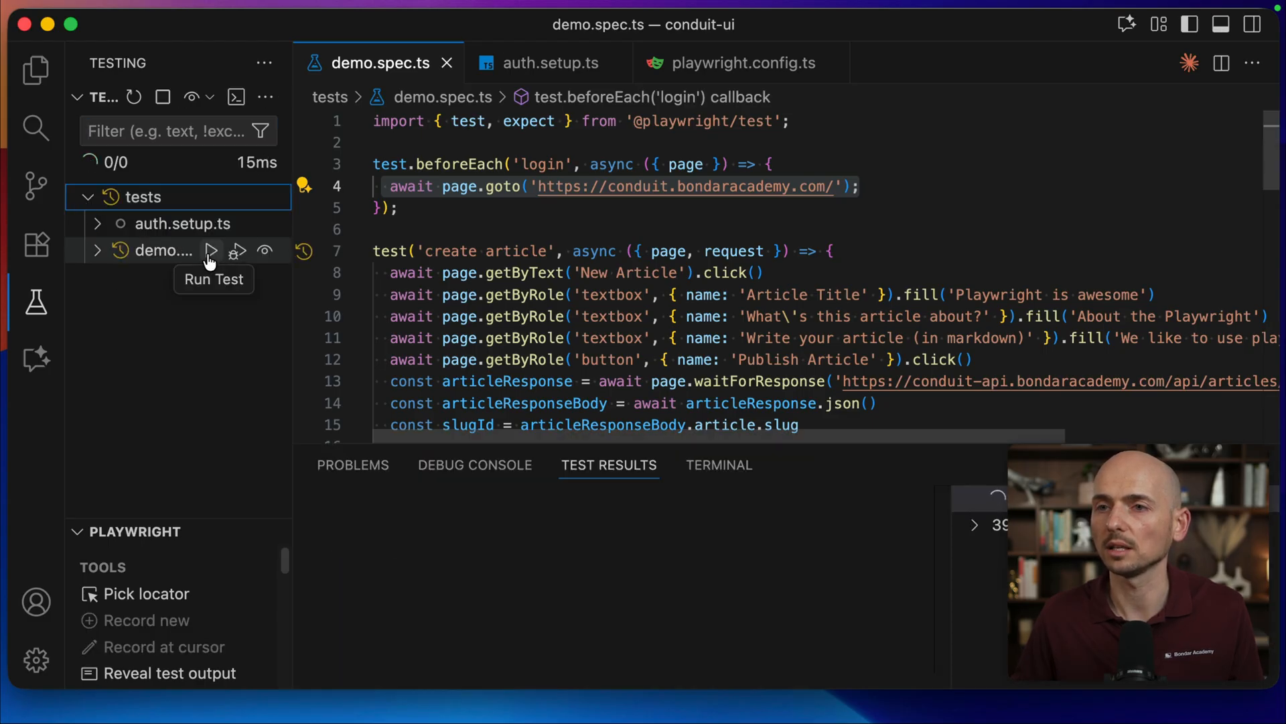
click(211, 250)
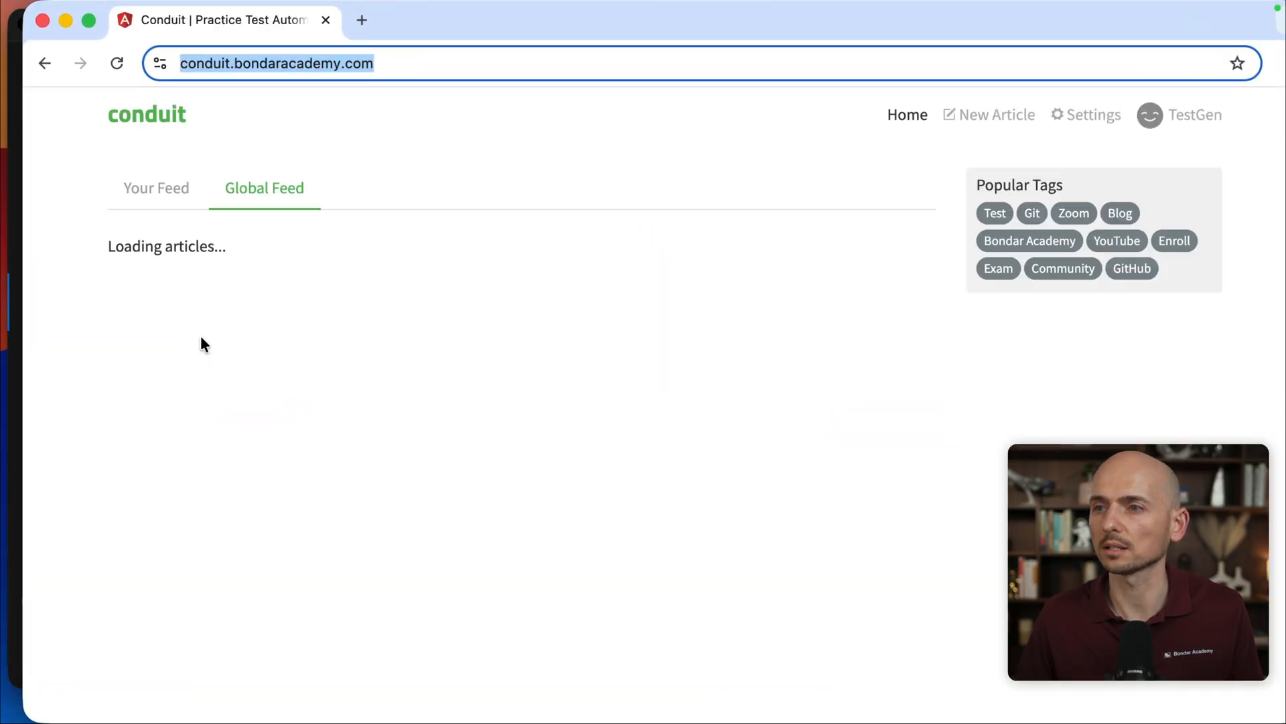
click(997, 114)
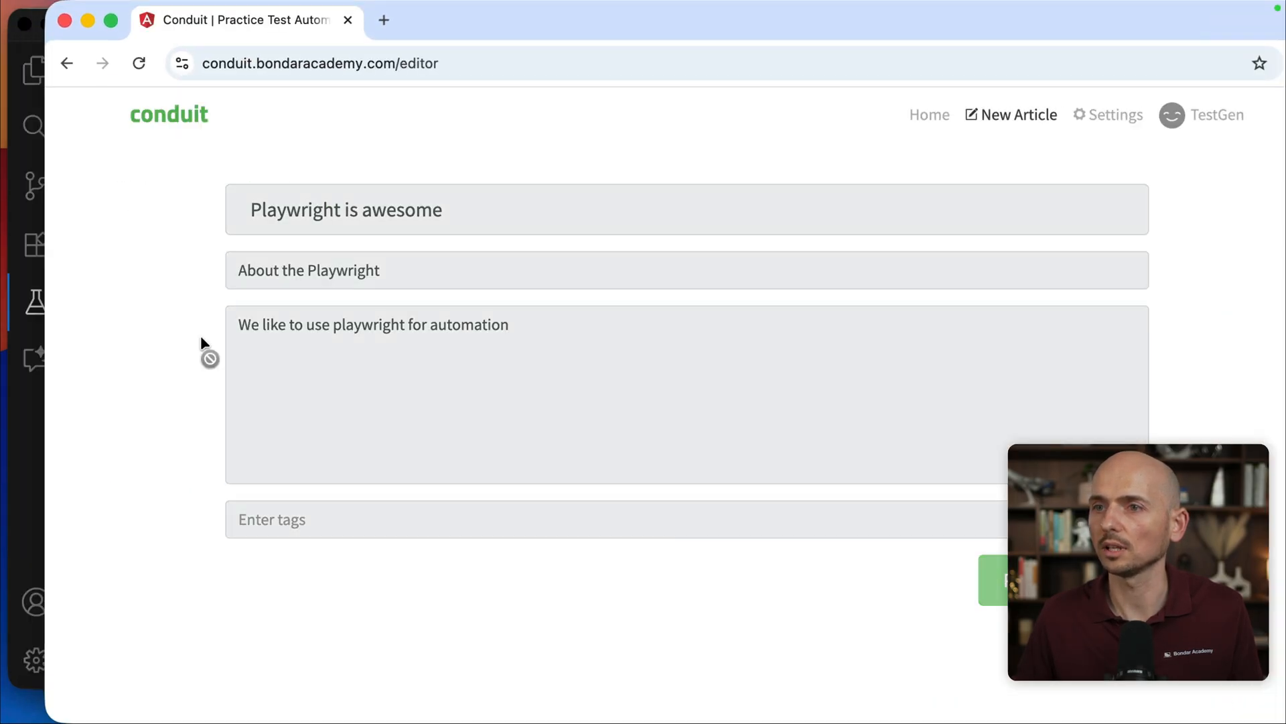
click(1005, 580)
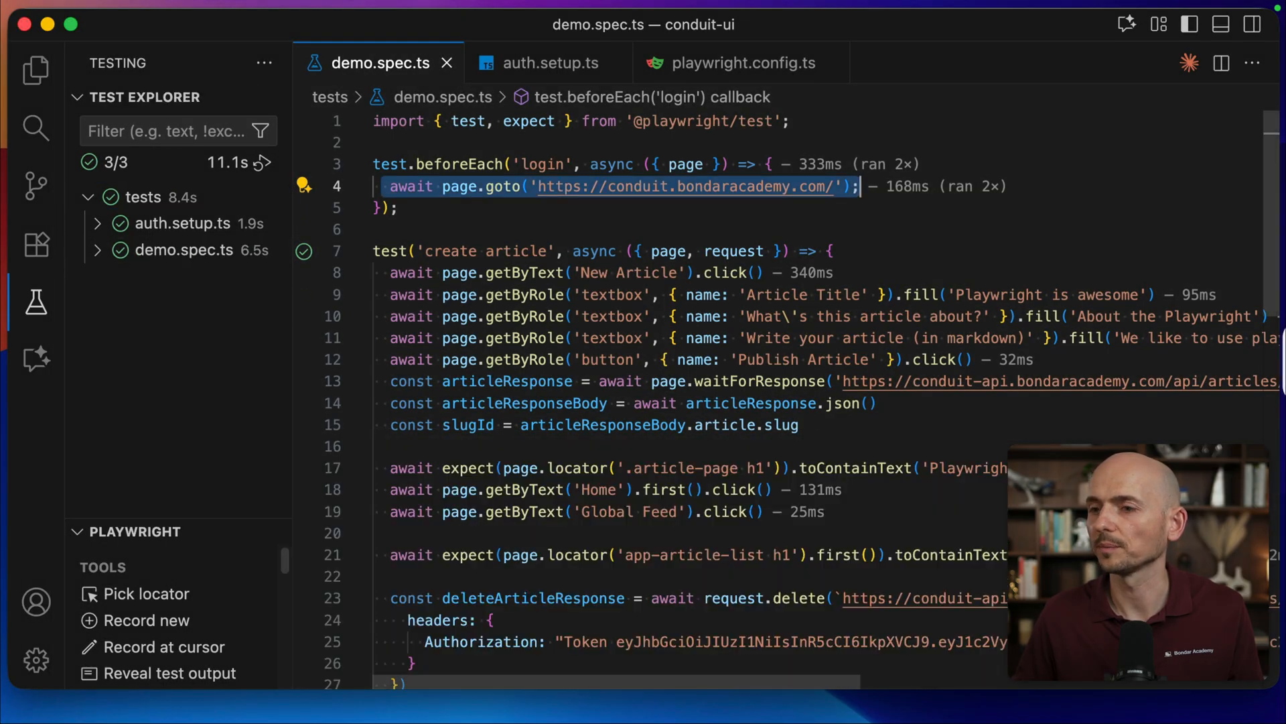
Expand the playwright/.auth folder in the Explorer to reveal user.json.
click(36, 70)
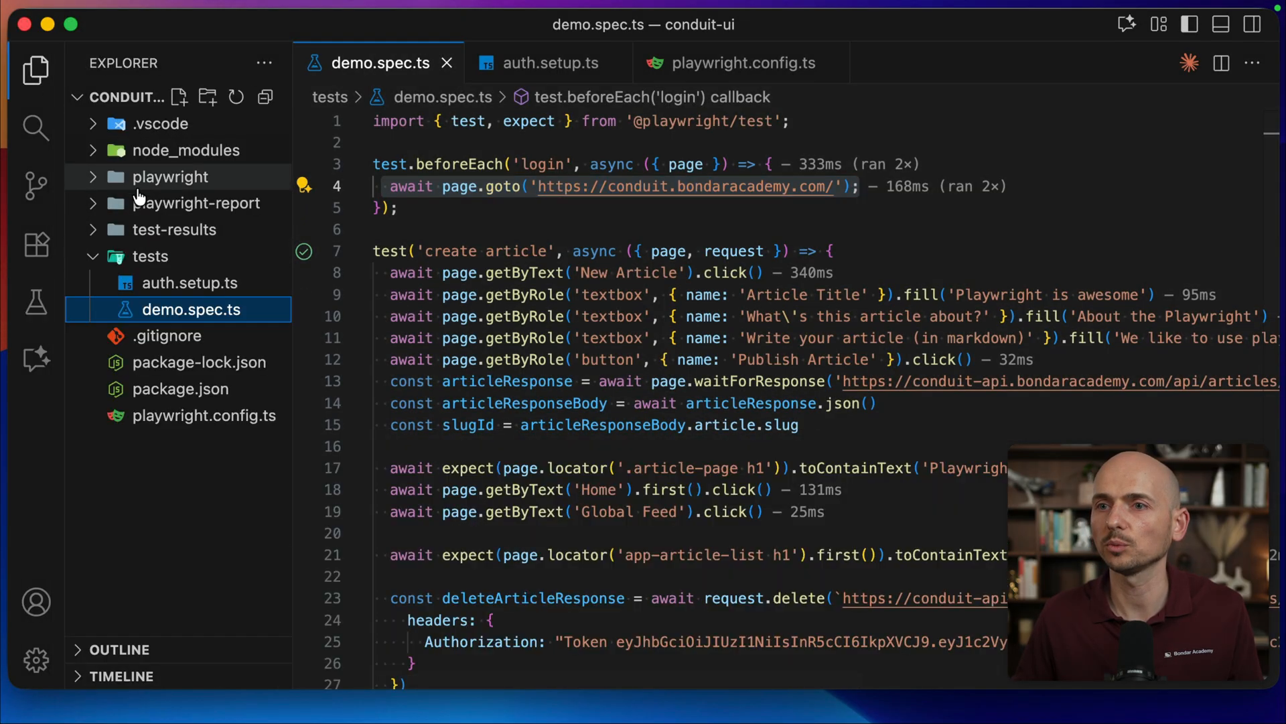
click(170, 176)
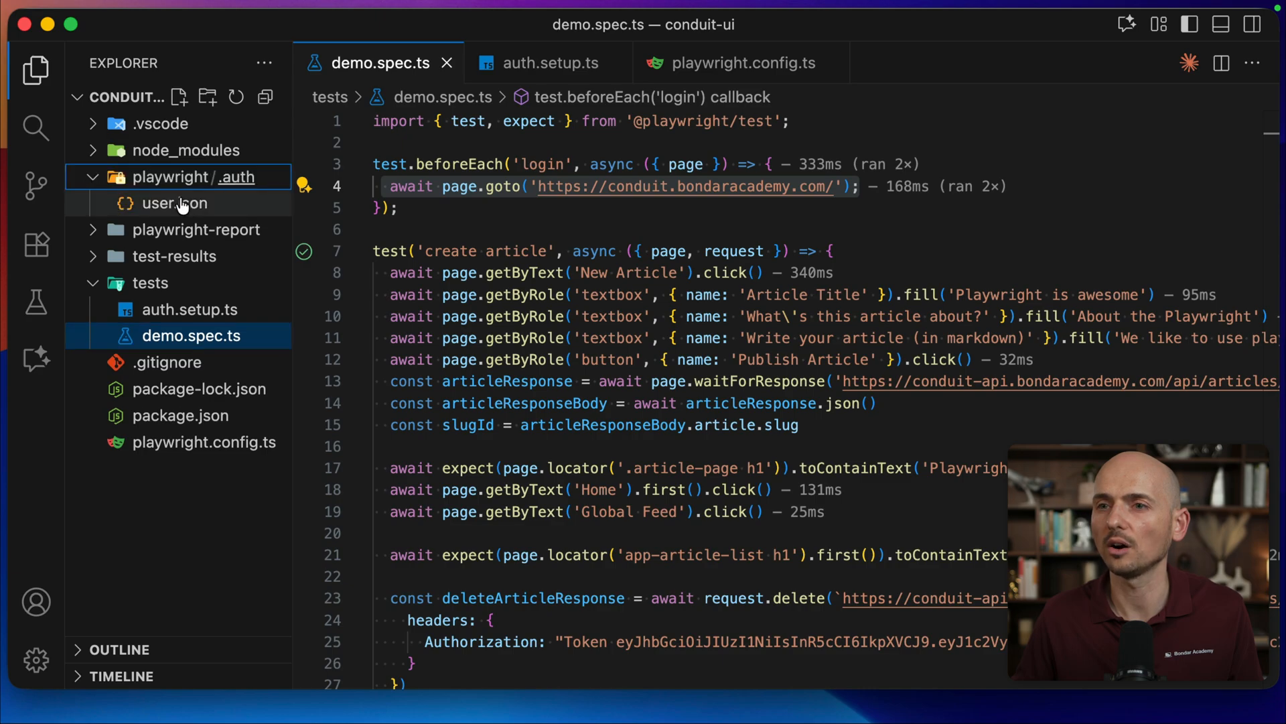
mouse_move(173, 202)
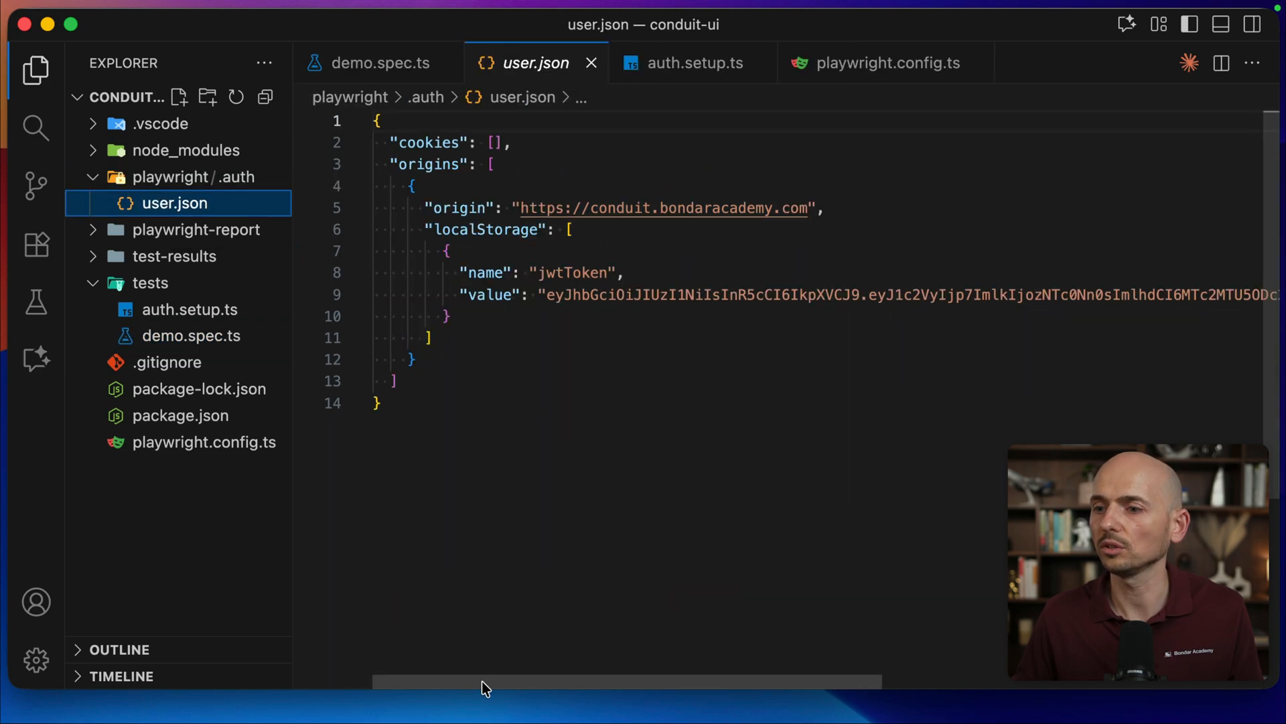
mouse_move(402, 676)
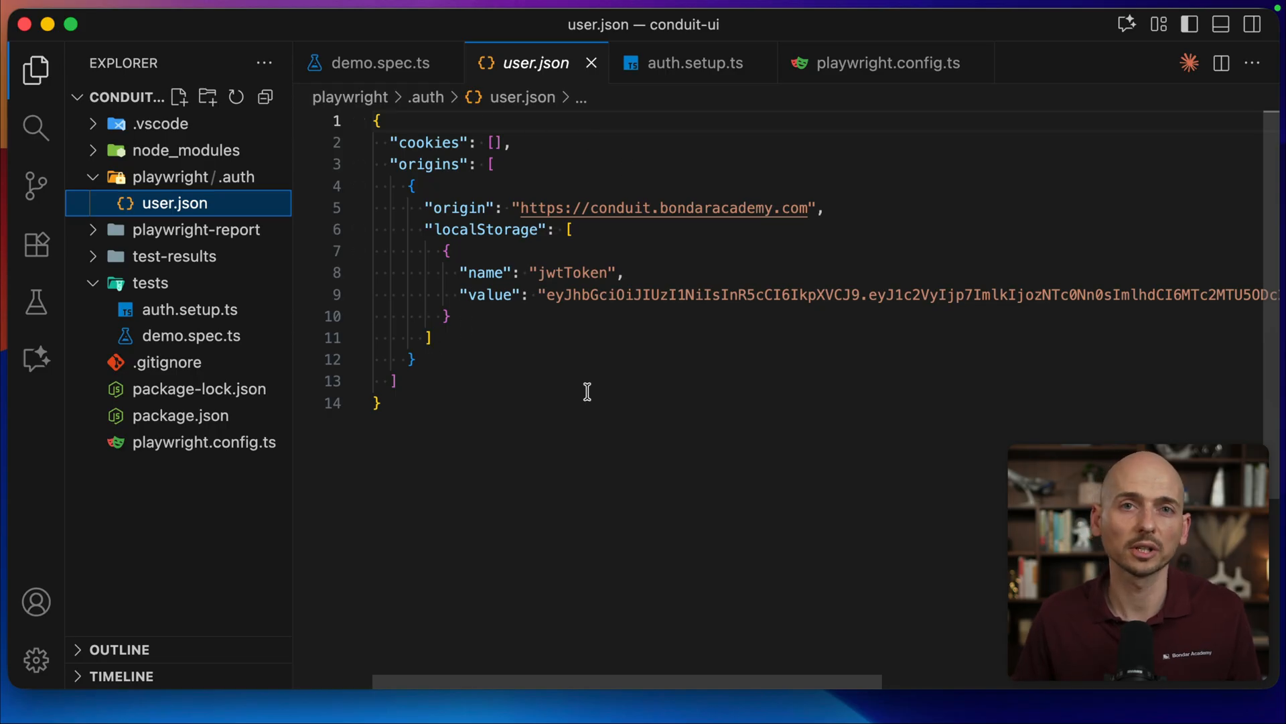
mouse_move(593, 295)
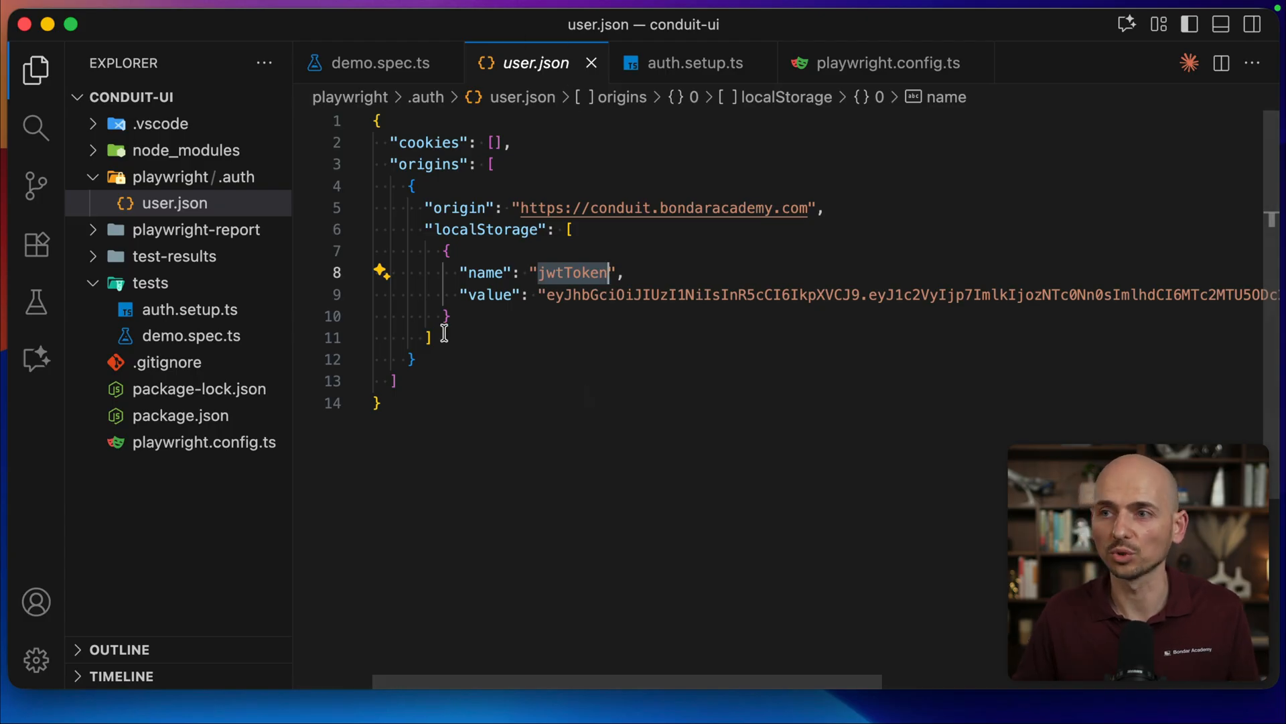
mouse_move(564, 457)
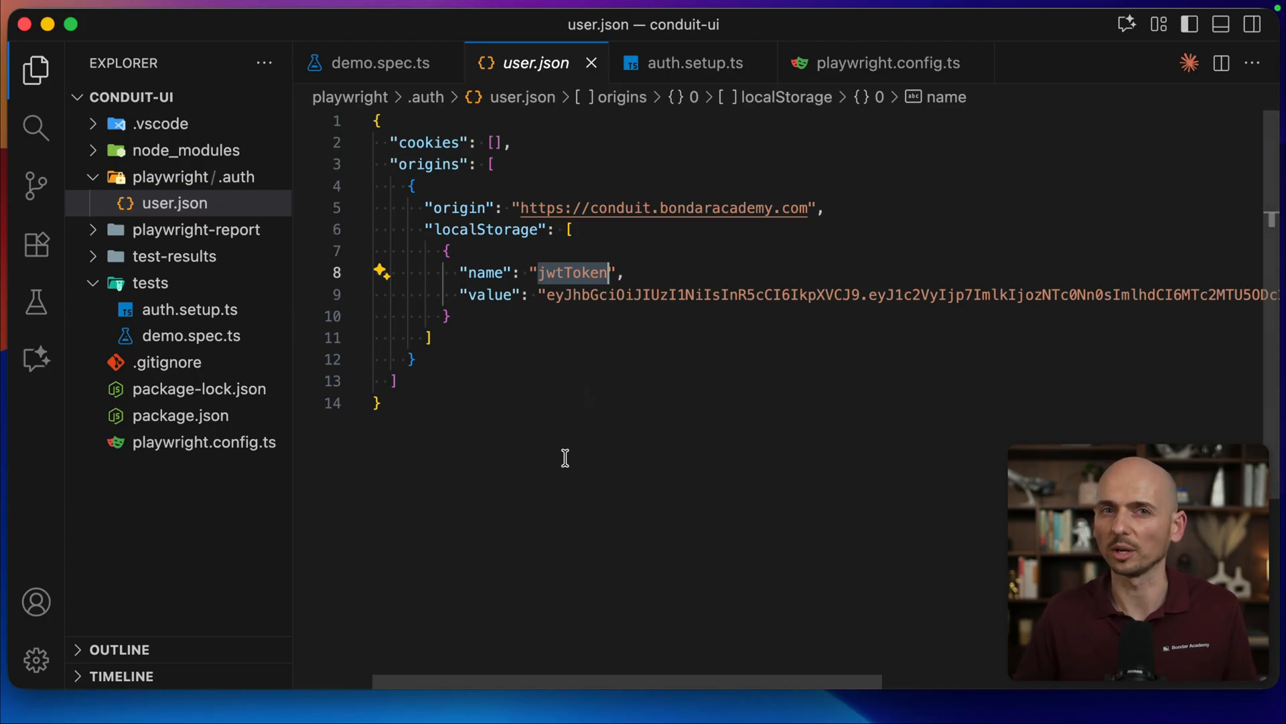
click(693, 63)
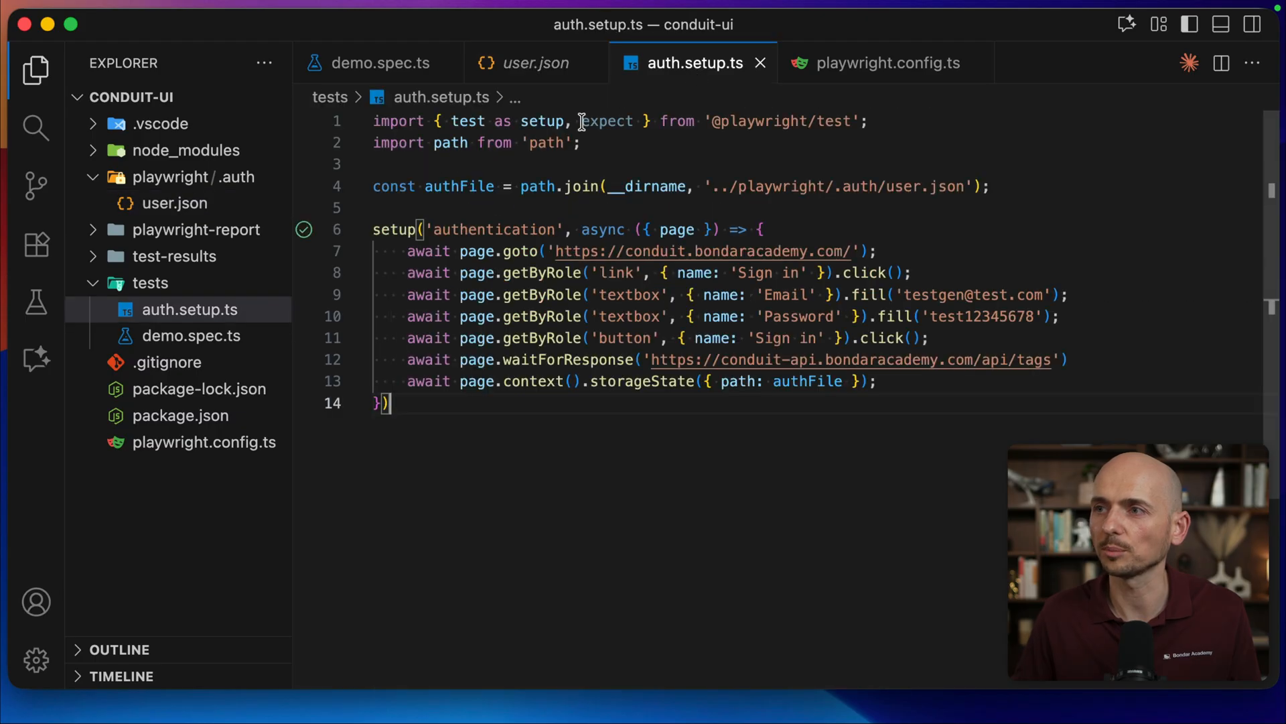
click(535, 63)
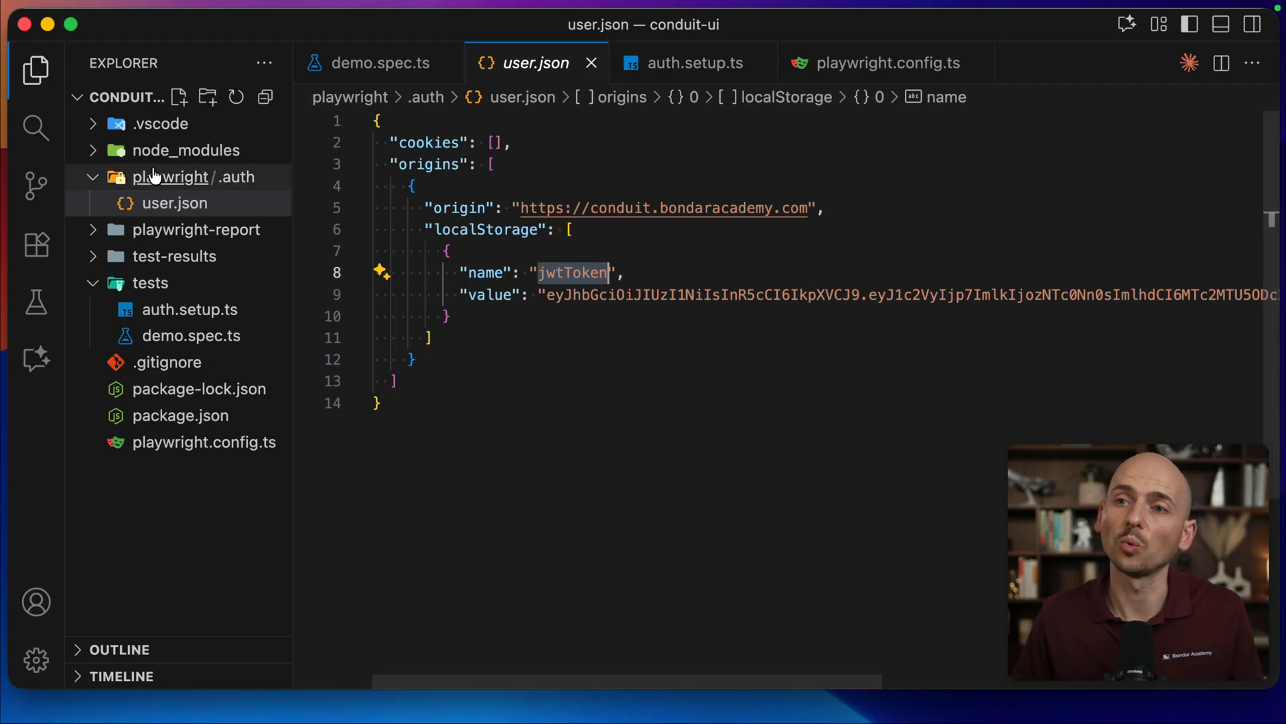
mouse_move(173, 204)
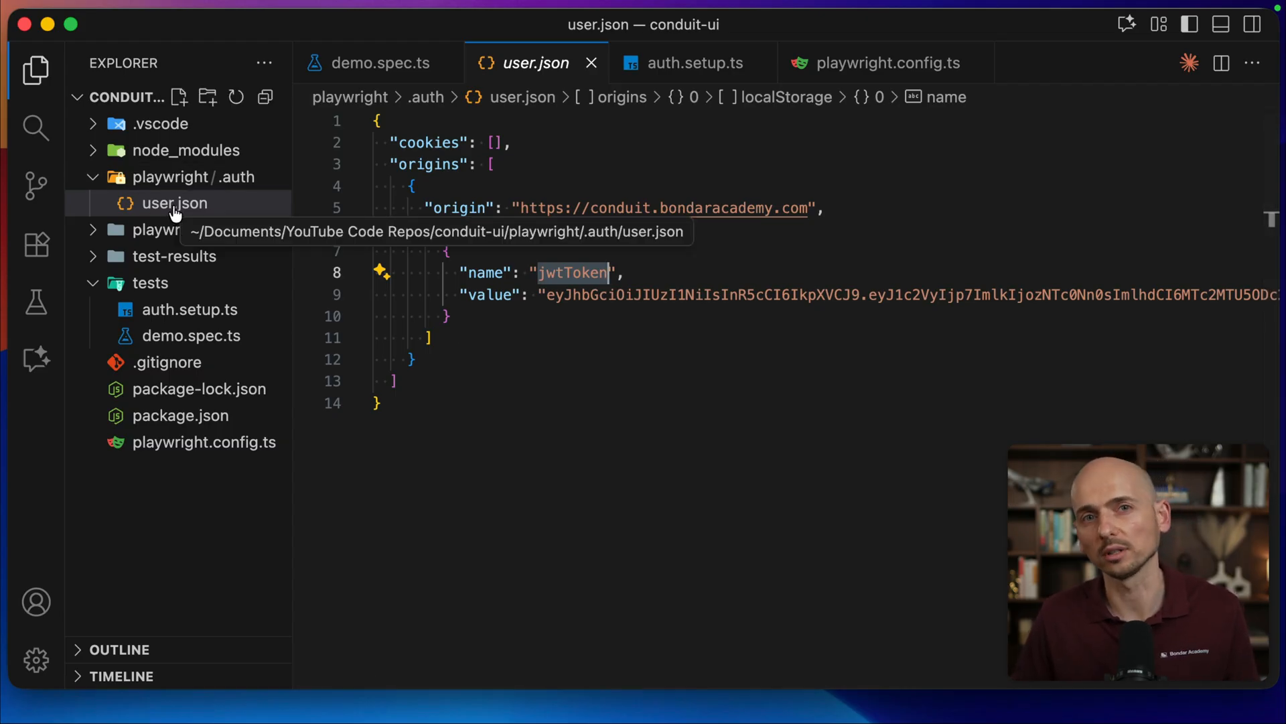
mouse_move(167, 361)
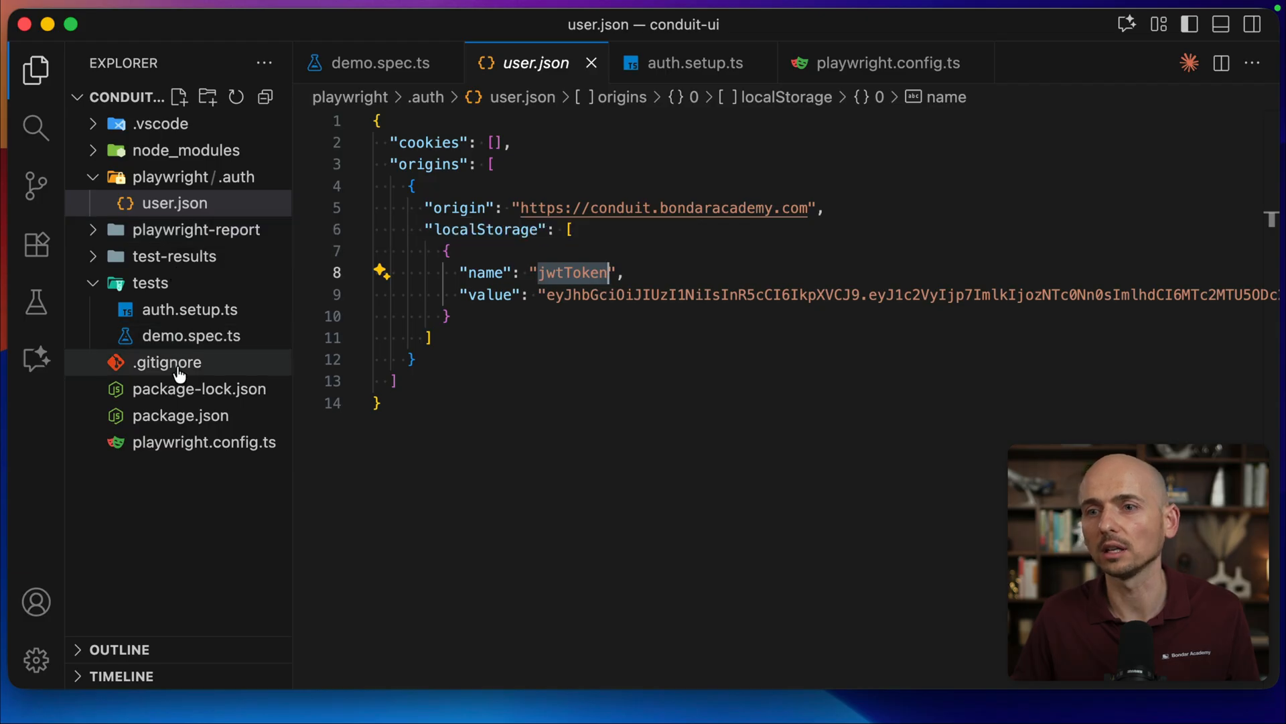
click(174, 202)
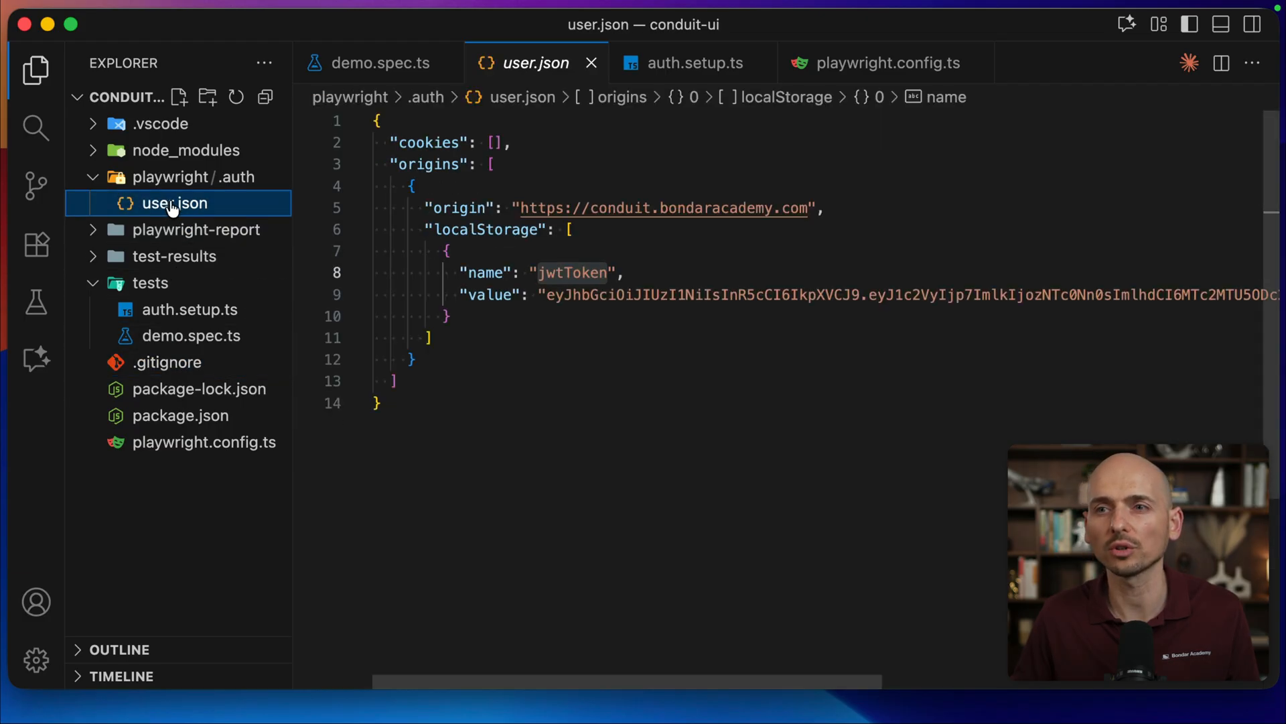